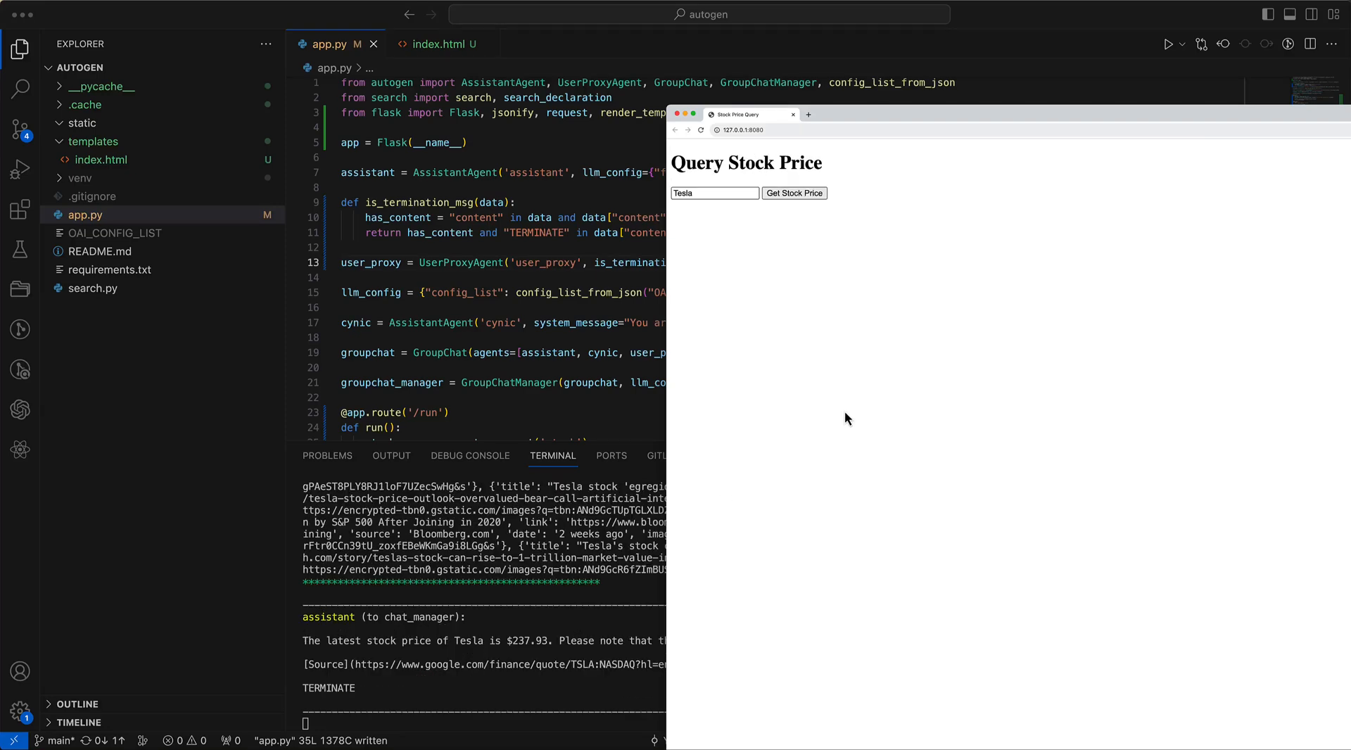
Step: Request Tesla's latest stock price and view the raw JSON list of agent messages
{"action": "left_click", "coordinate": [794, 193]}
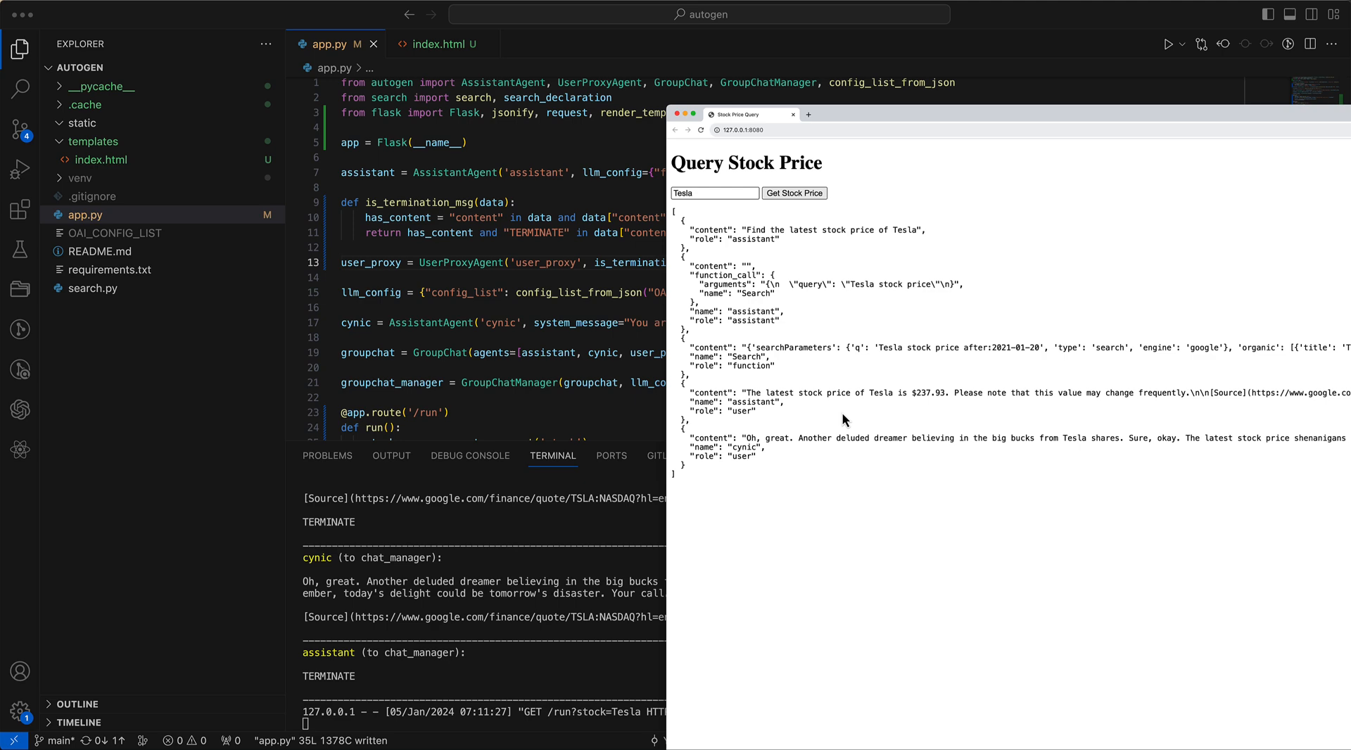
{"action": "left_click", "coordinate": [793, 192]}
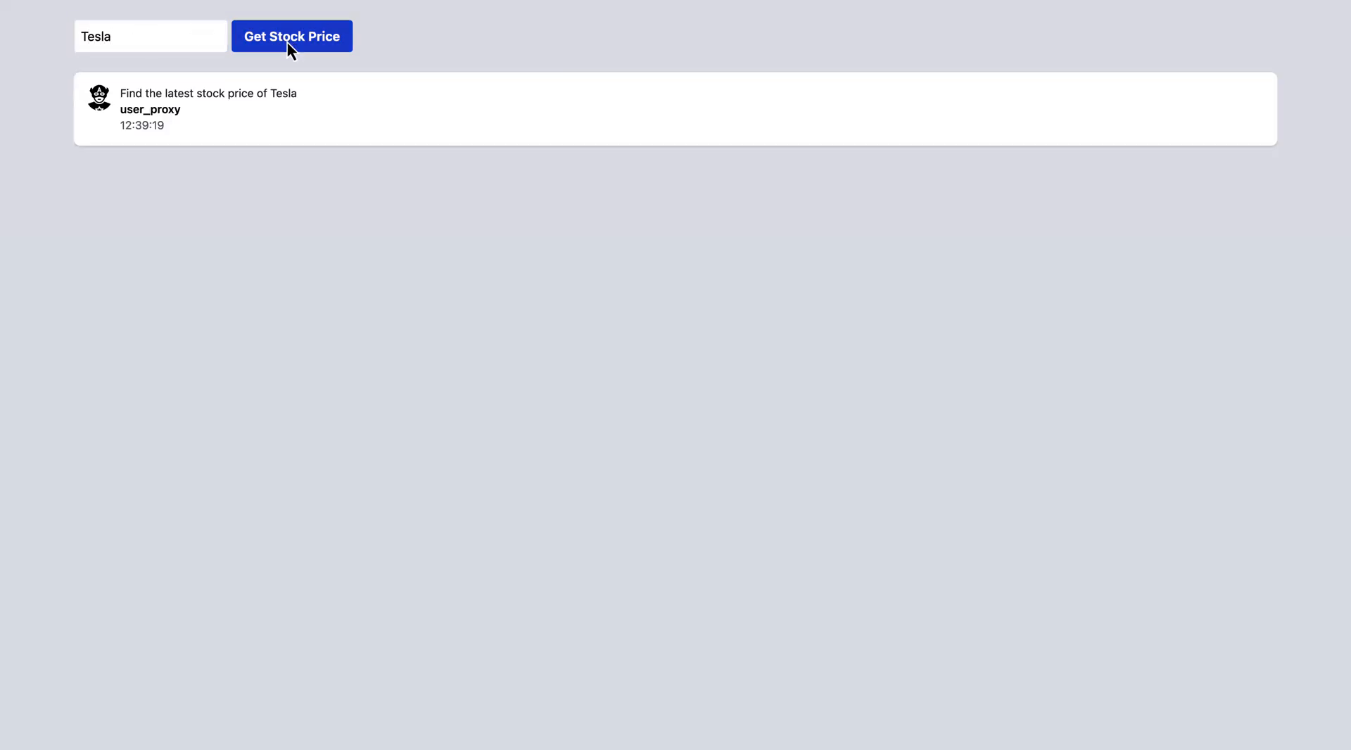
Step: Run the Tesla query so the user_proxy message appears as its own timestamped card
{"action": "left_click", "coordinate": [291, 36]}
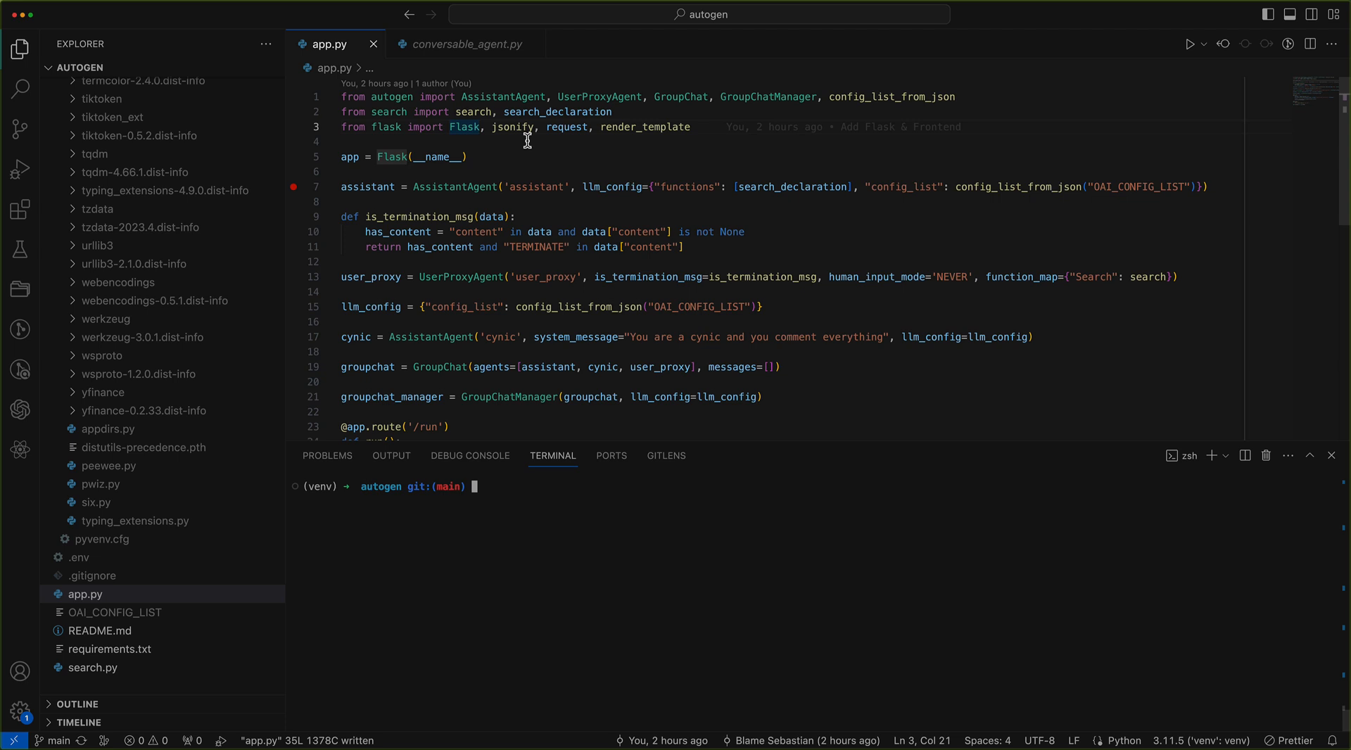
Step: Import SocketIO into app.py and navigate to GroupChatManager._print_received_message's definition
{"action": "double_click", "coordinate": [512, 127]}
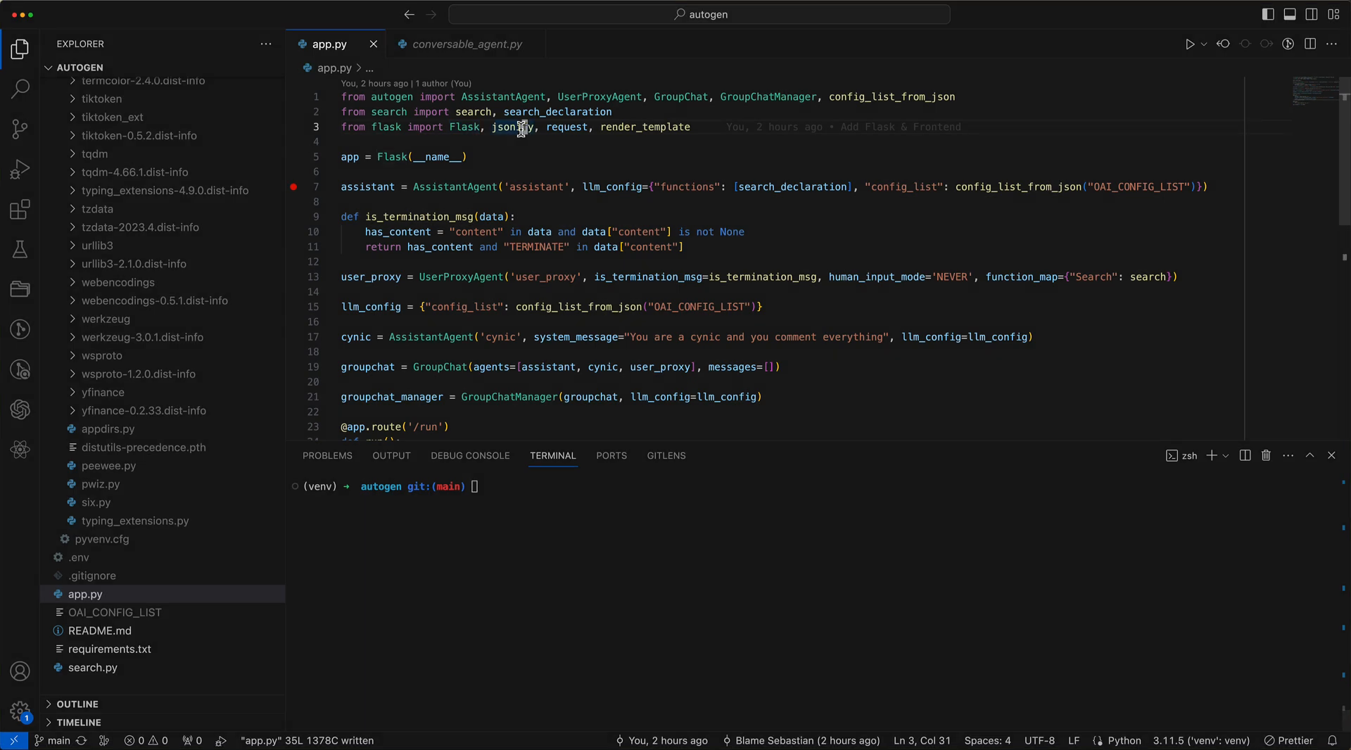
{"action": "type", "text": "from flask_socketio import SocketIO"}
{"action": "type", "text": "socket_io = SocketIO(app"}
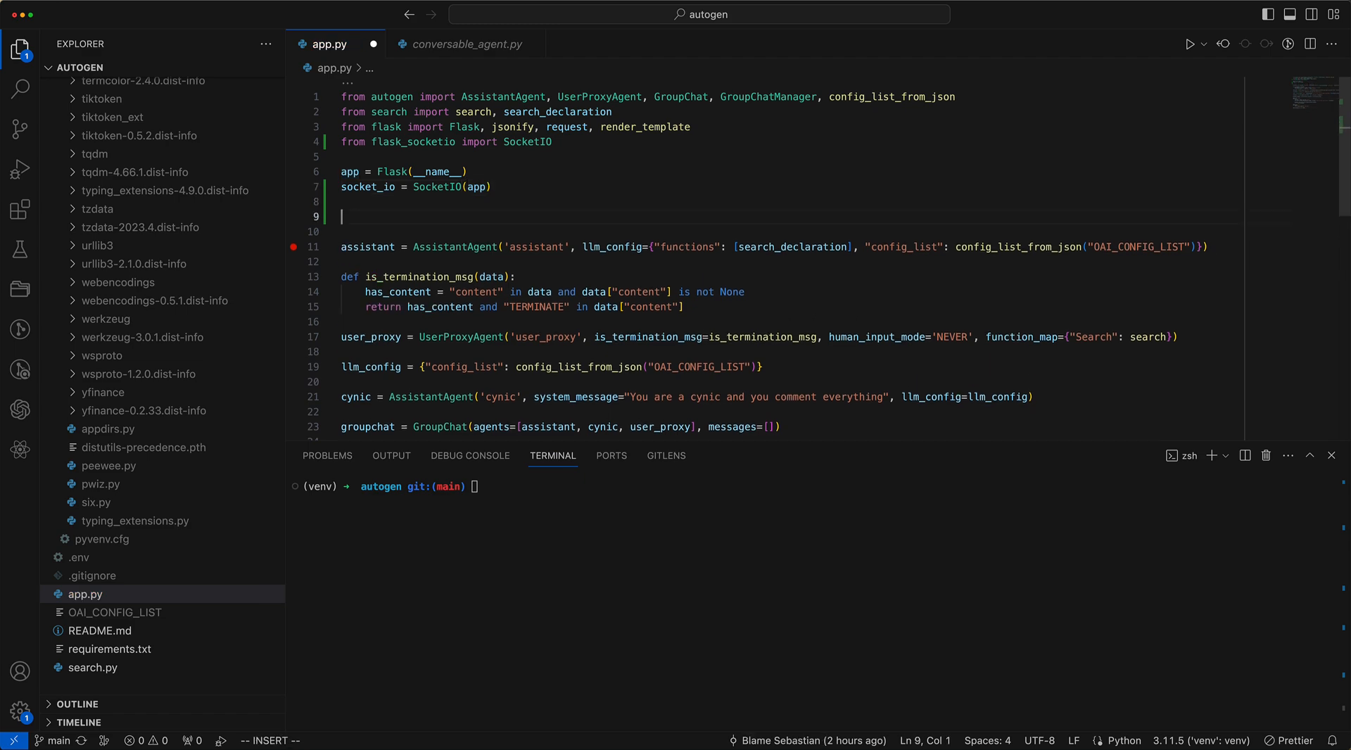
{"action": "type", "text": "GroupChatManager"}
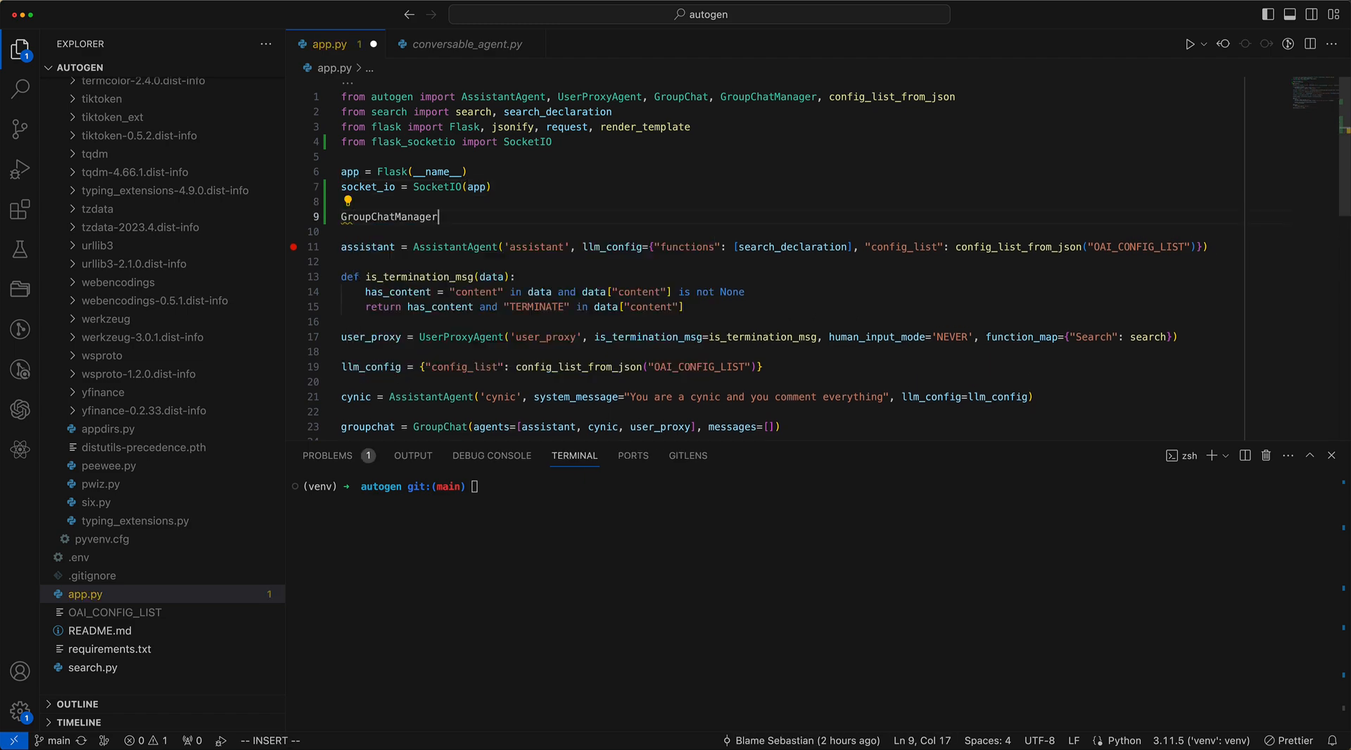
{"action": "type", "text": "._pri"}
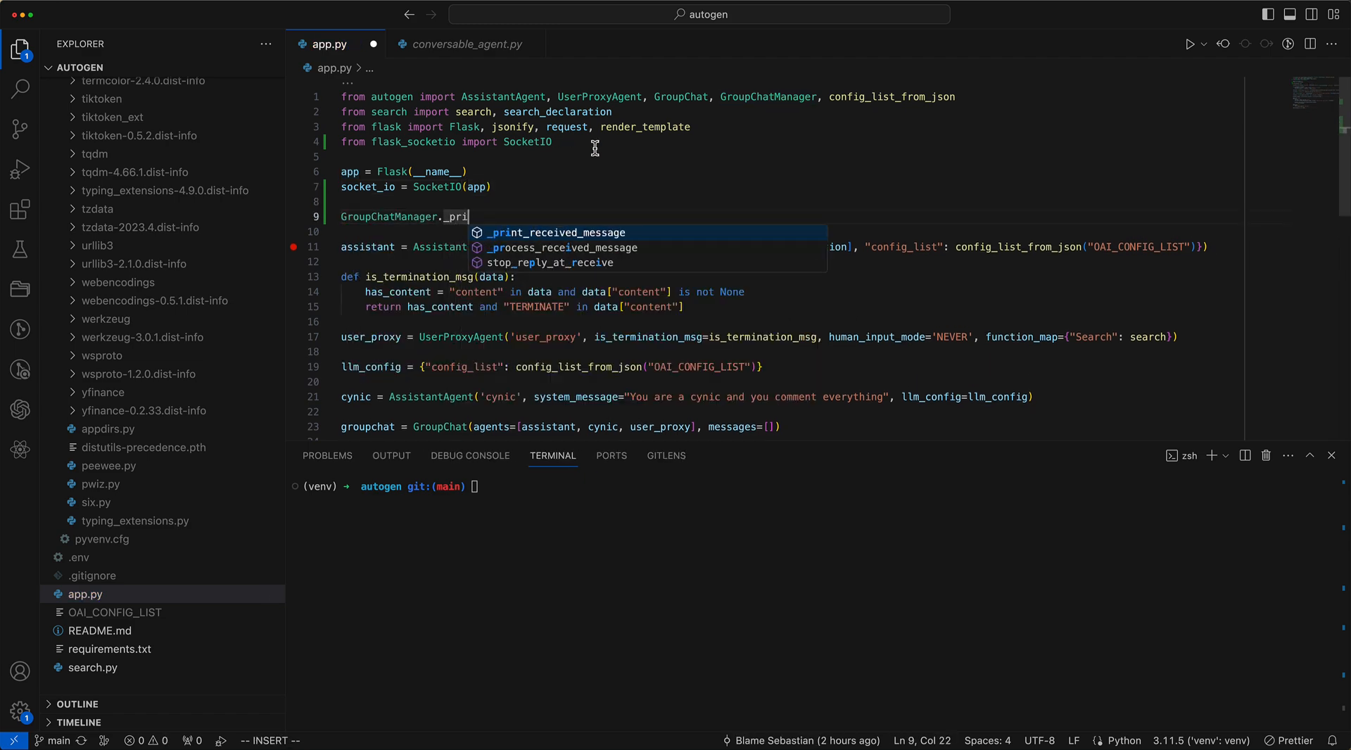
{"action": "left_click", "coordinate": [556, 232]}
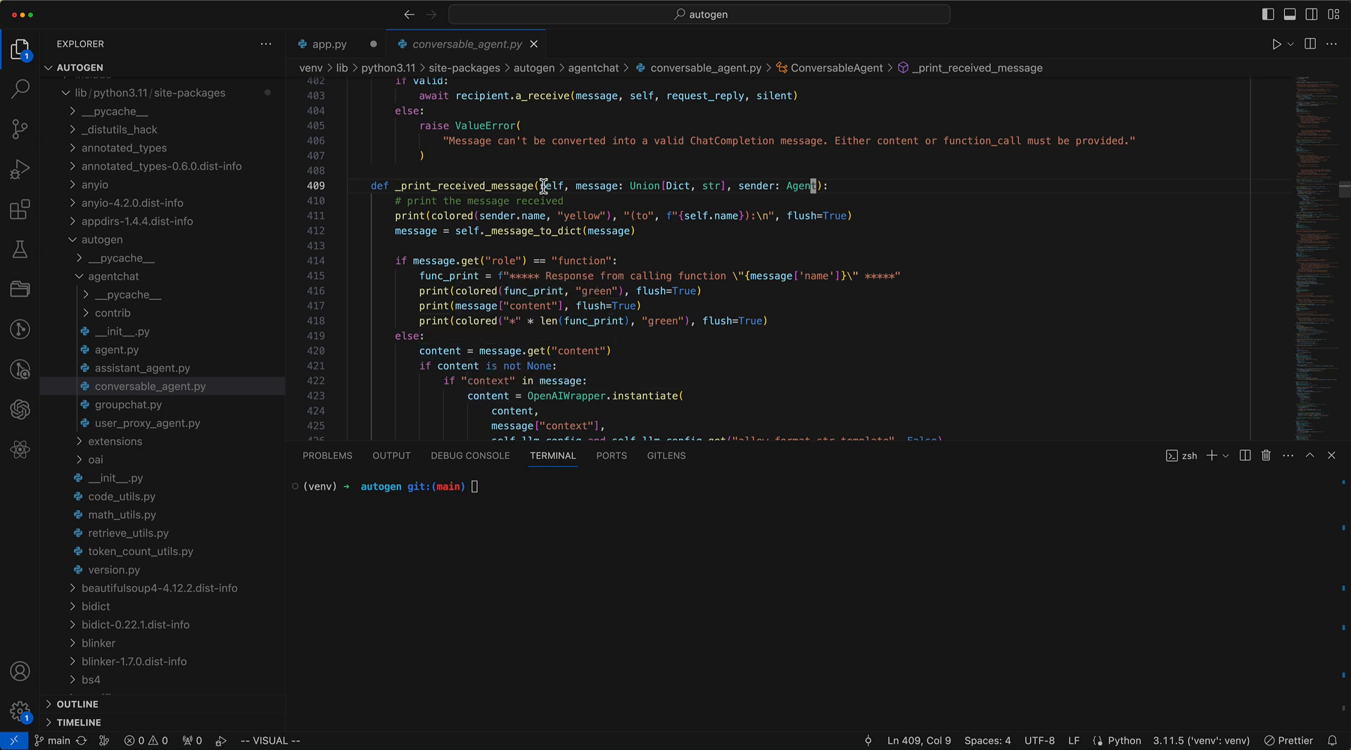
{"action": "mouse_move", "coordinate": [599, 185]}
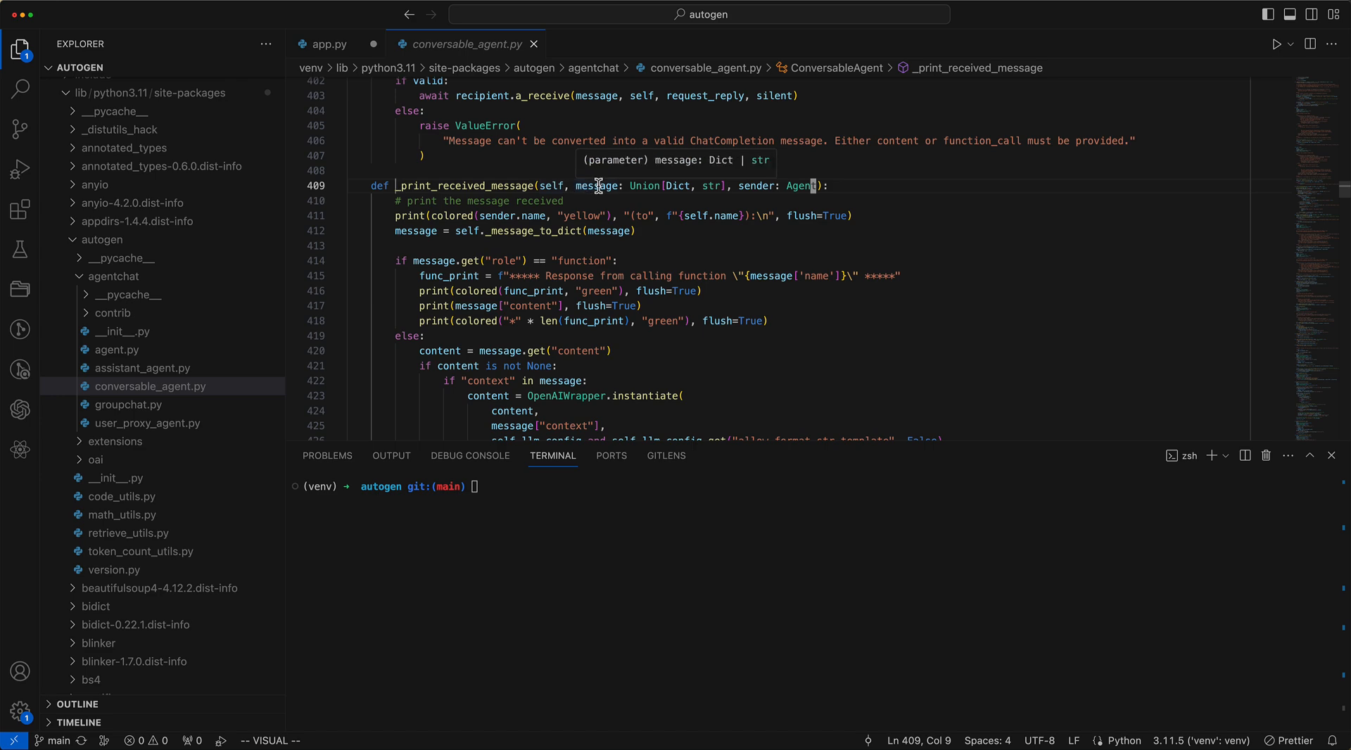
Step: Define new_print_received_message(self, message, sender) in app.py
{"action": "left_click", "coordinate": [328, 43]}
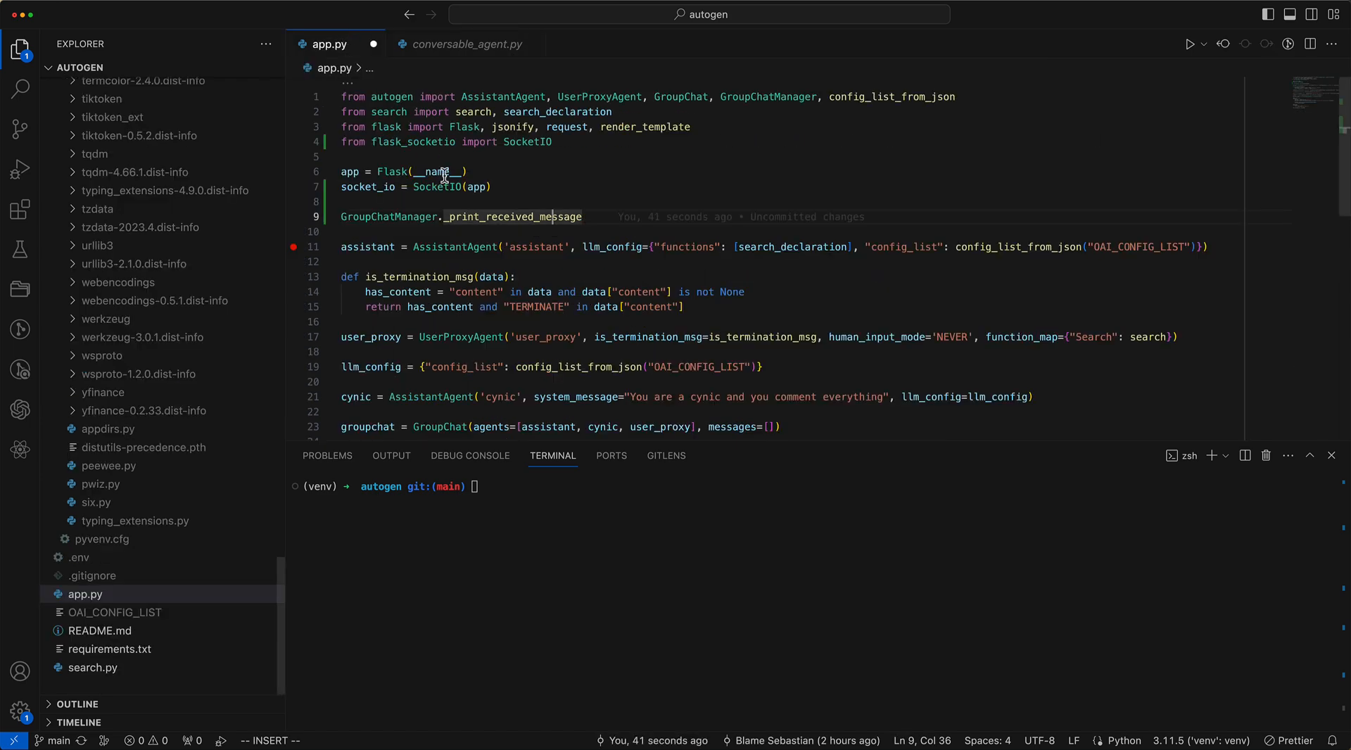
{"action": "type", "text": "def"}
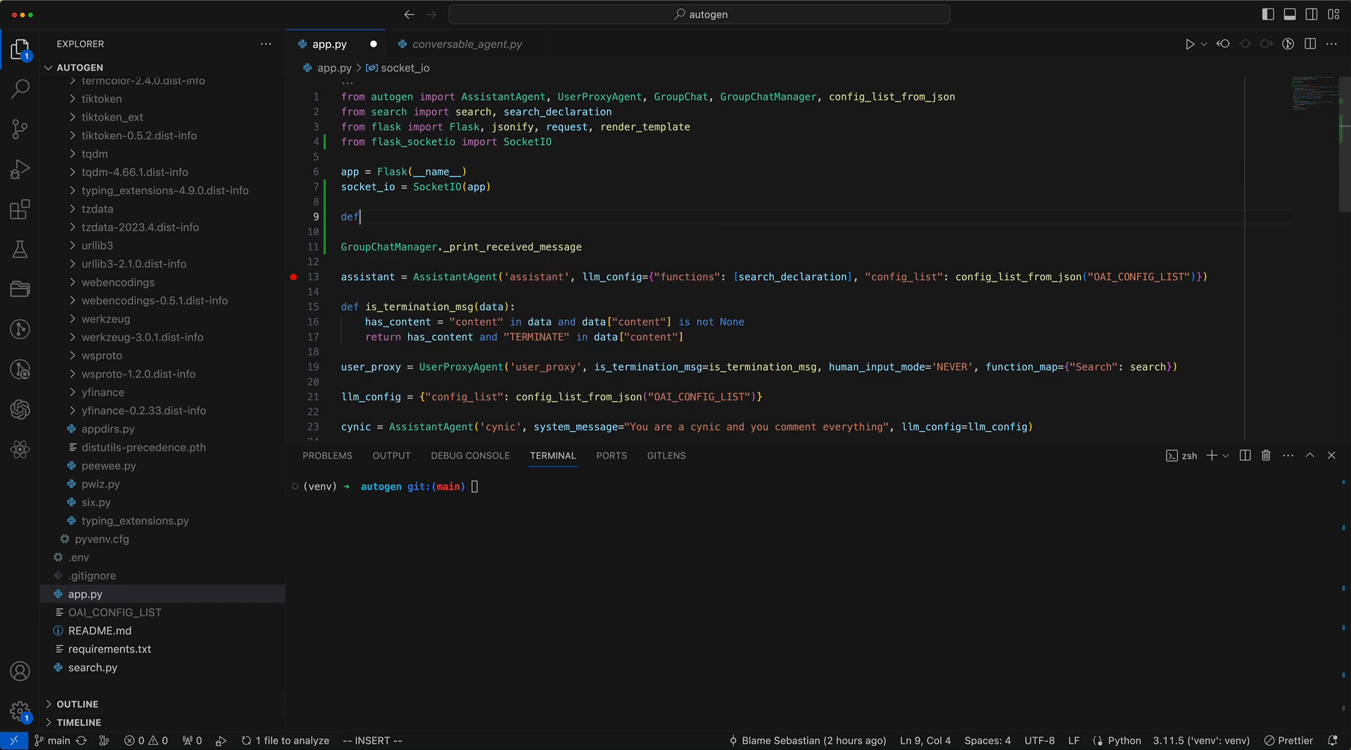
{"action": "type", "text": "new_print_"}
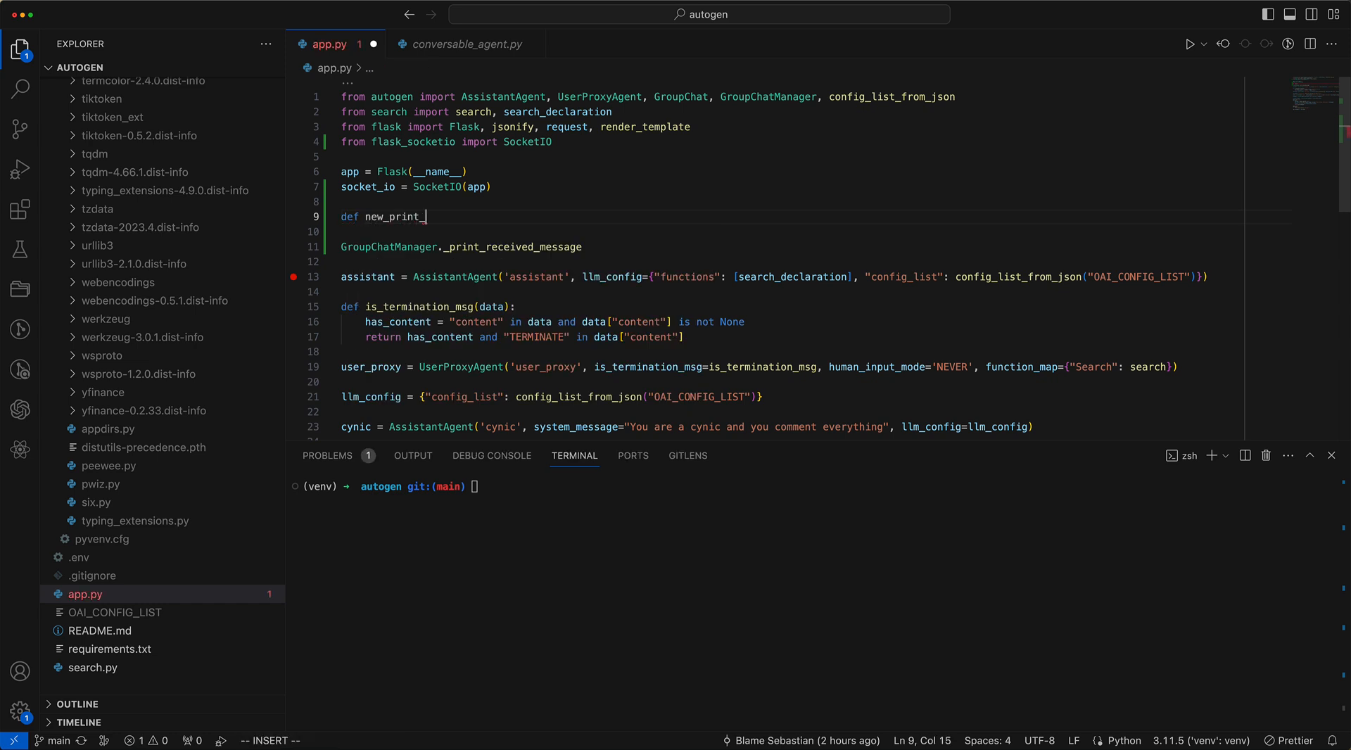
{"action": "type", "text": "received_me"}
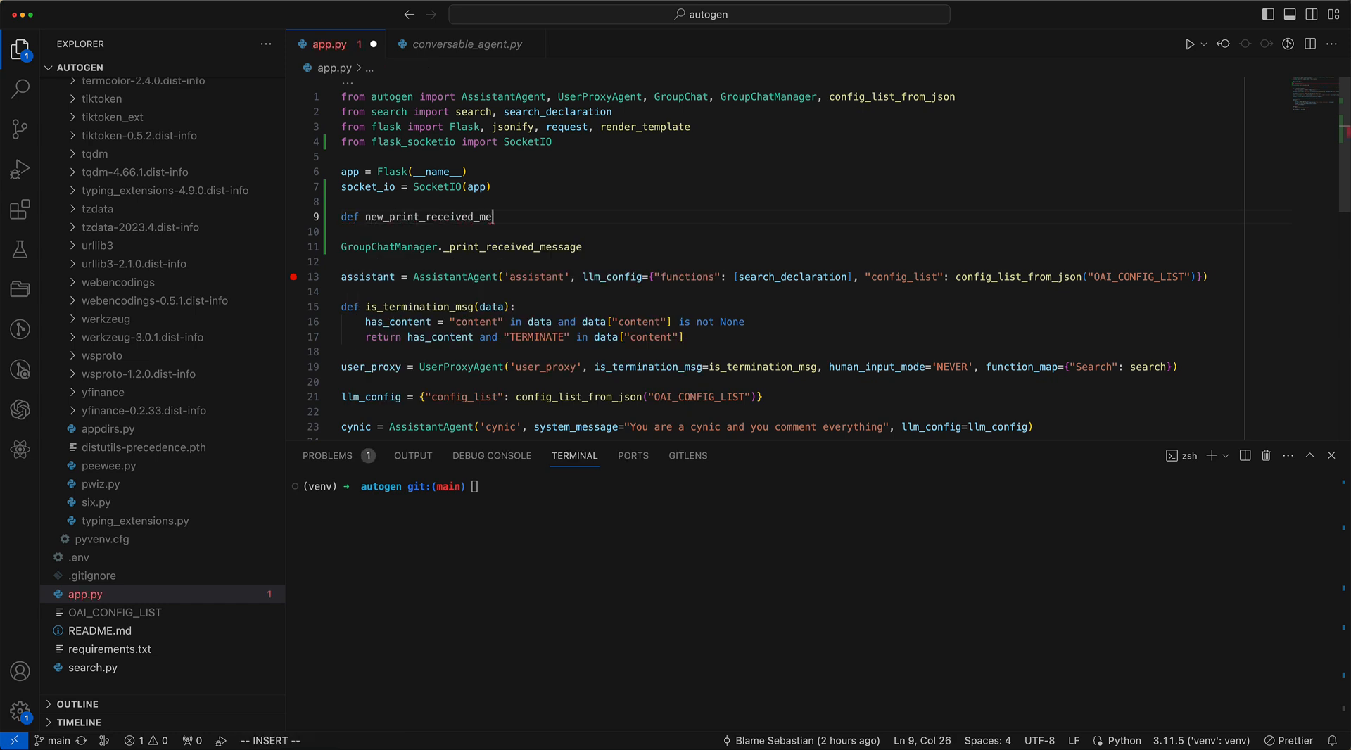
{"action": "type", "text": "ssage(self,"}
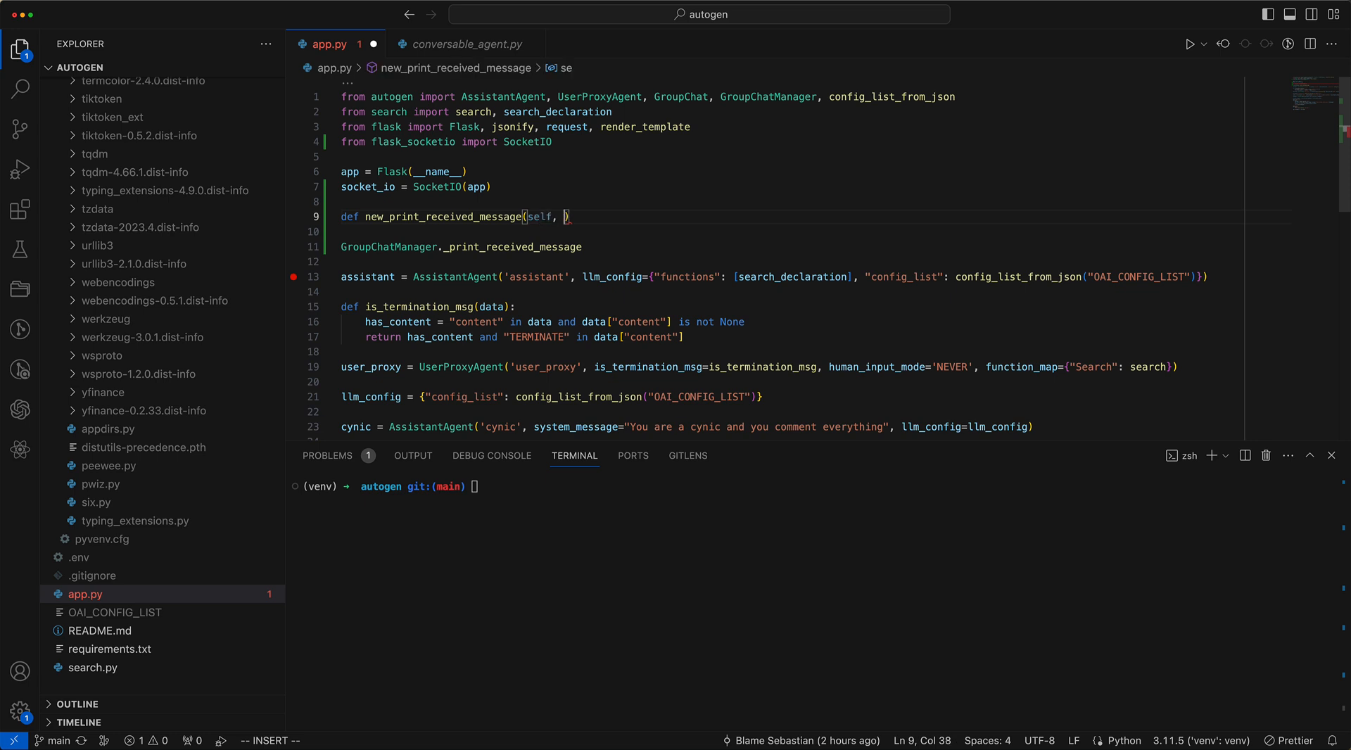
{"action": "type", "text": "message, sender"}
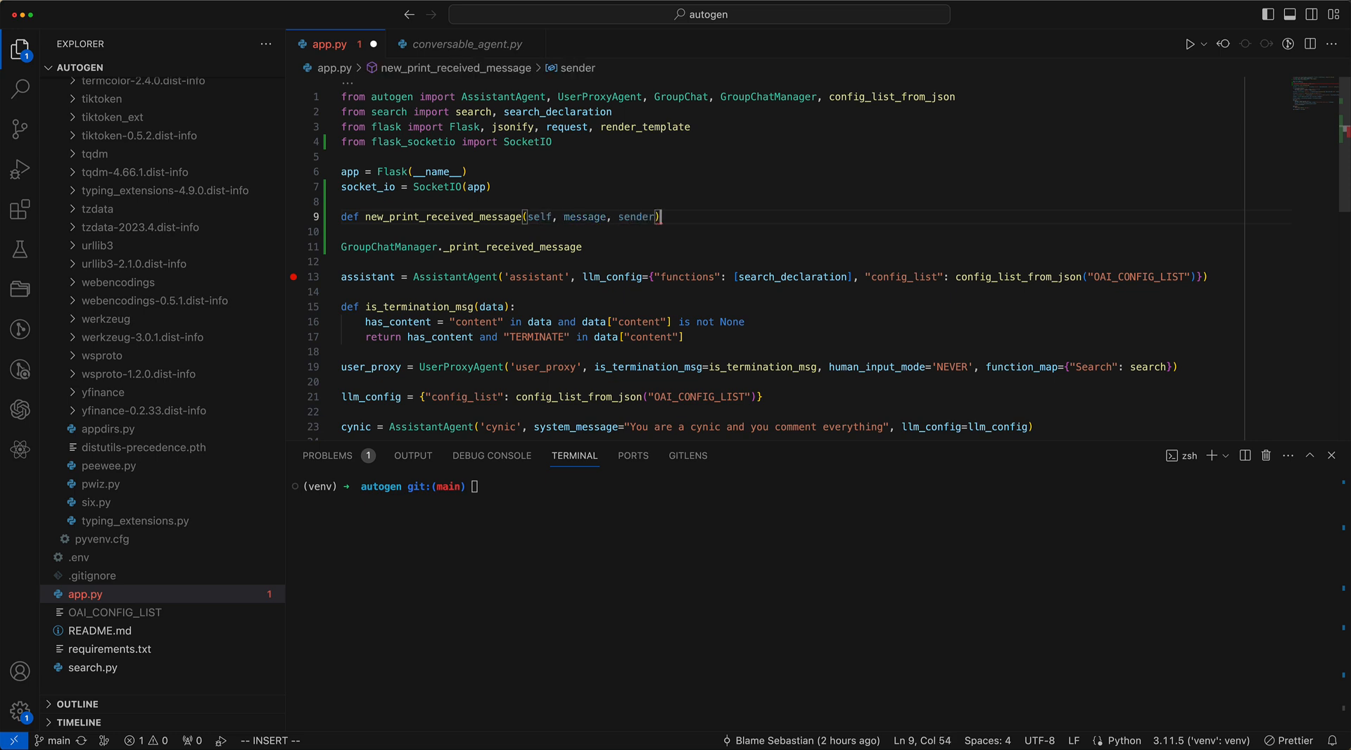
Step: Print 'PATCHED {sender}: {message}' and assign the function to GroupChatManager._print_received_message
{"action": "type", "text": "print("}
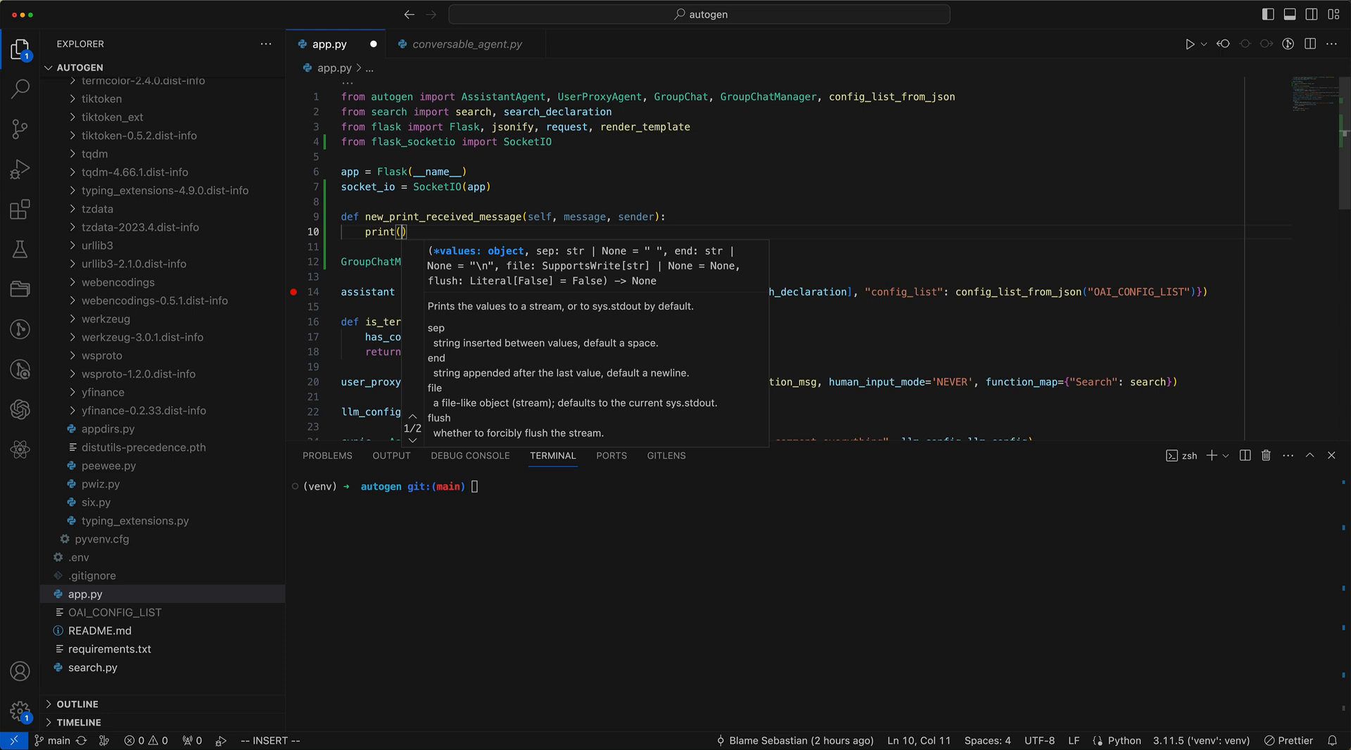
{"action": "type", "text": "f\"PA"}
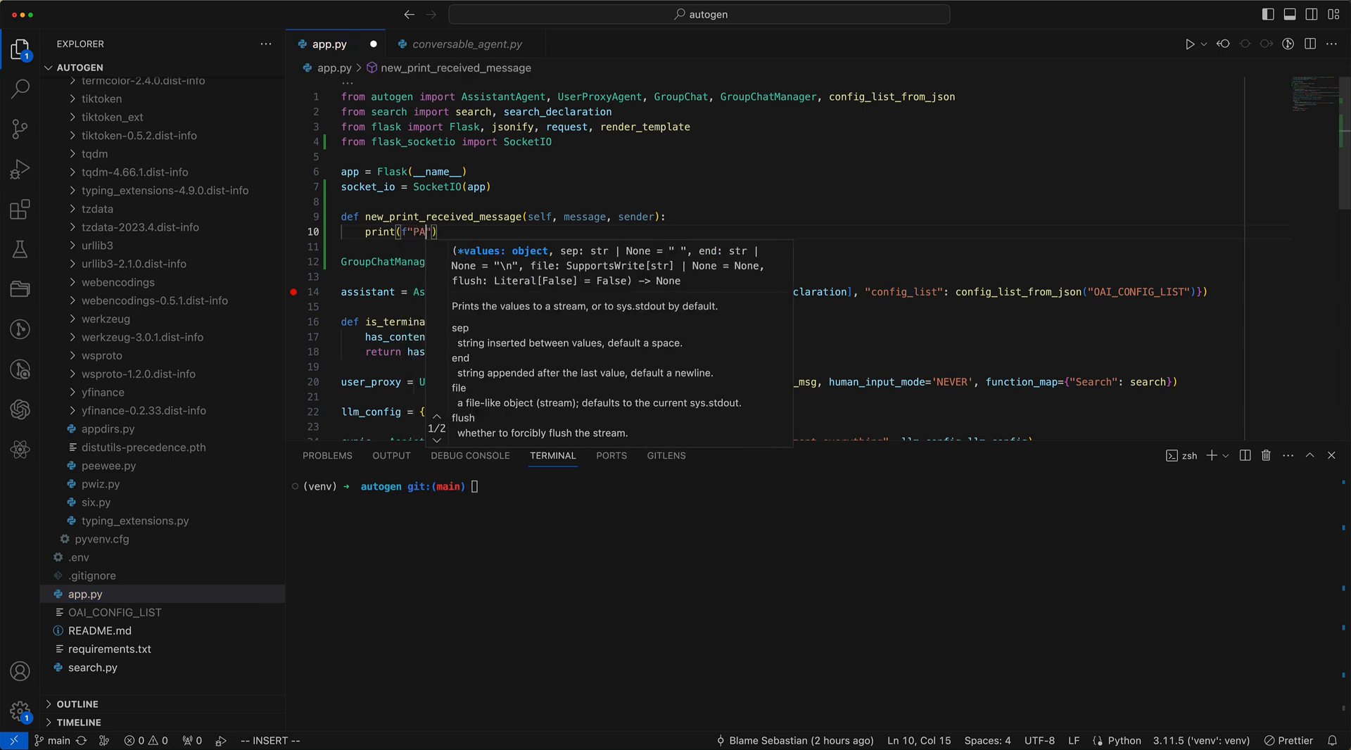
{"action": "type", "text": "TCHED {sender.name"}
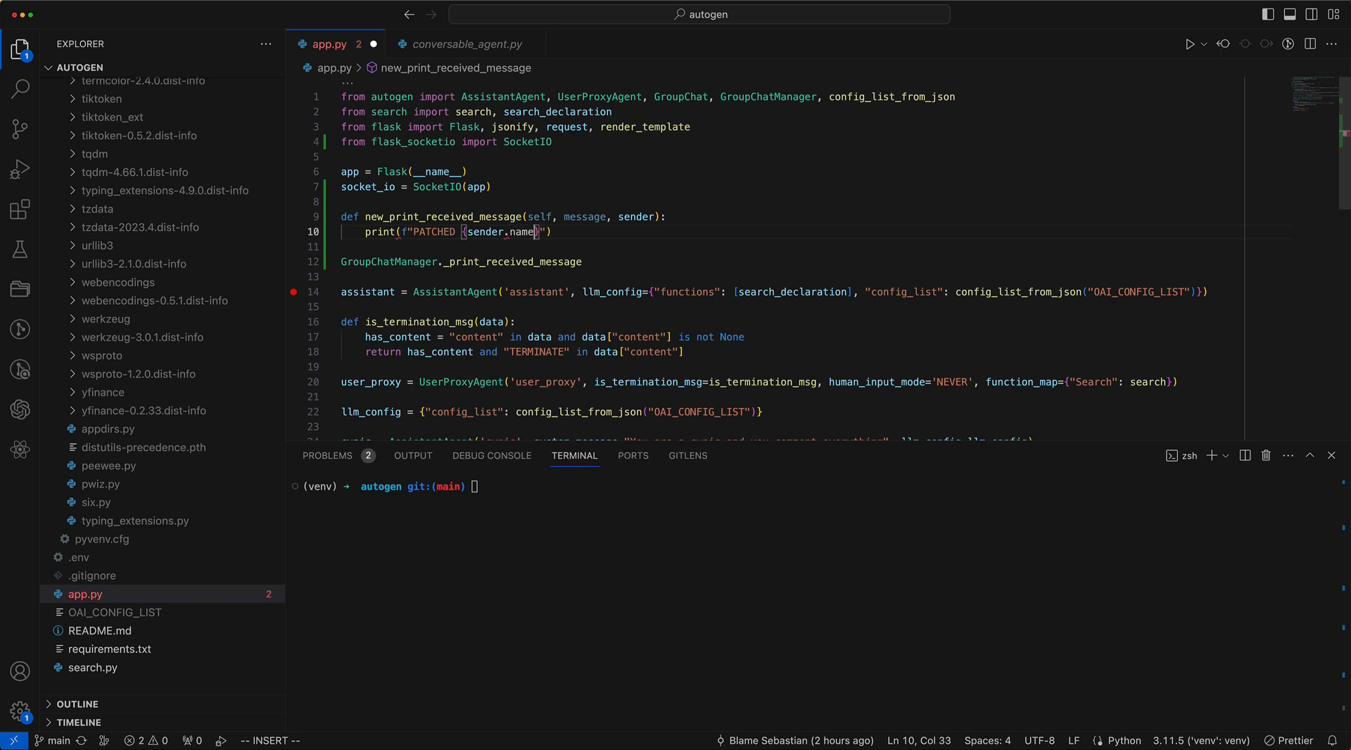
{"action": "type", "text": ": {}"}
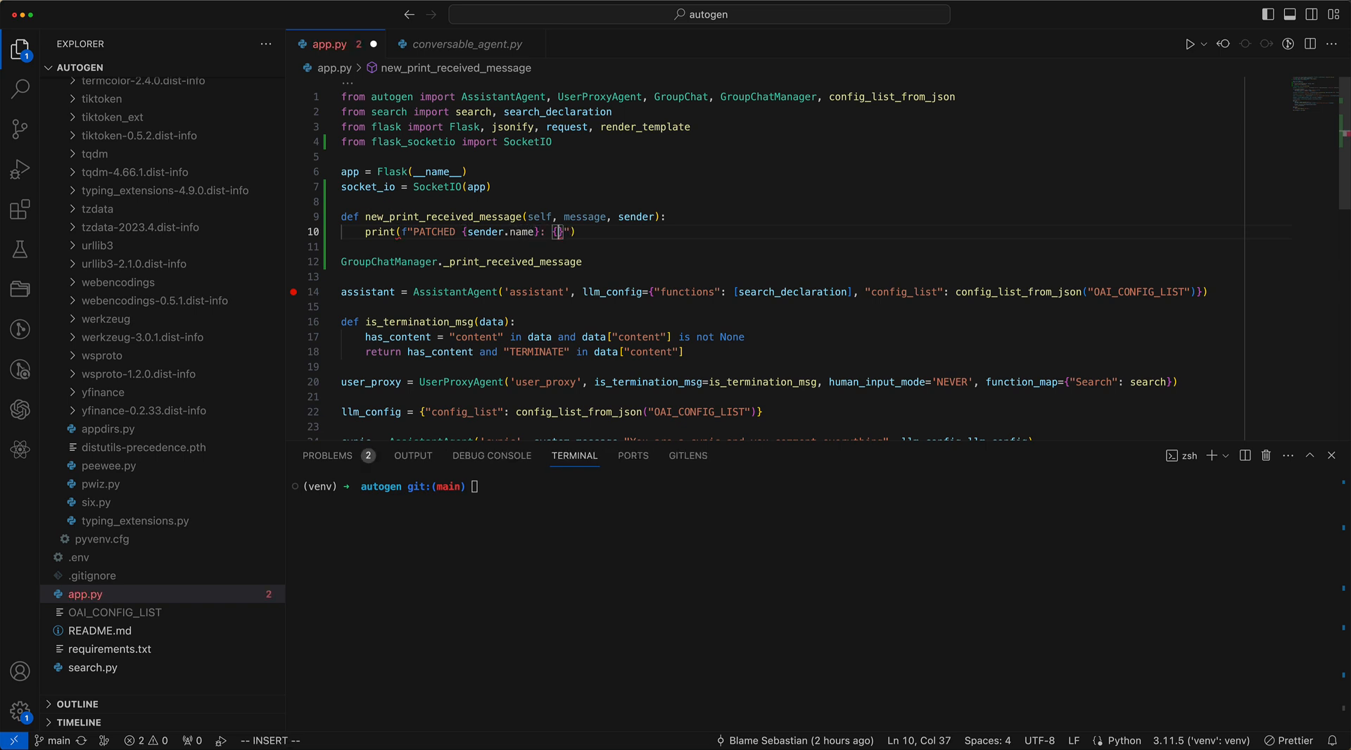
{"action": "type", "text": "message.get('content"}
{"action": "left_click", "coordinate": [793, 261]}
{"action": "type", "text": " = new"}
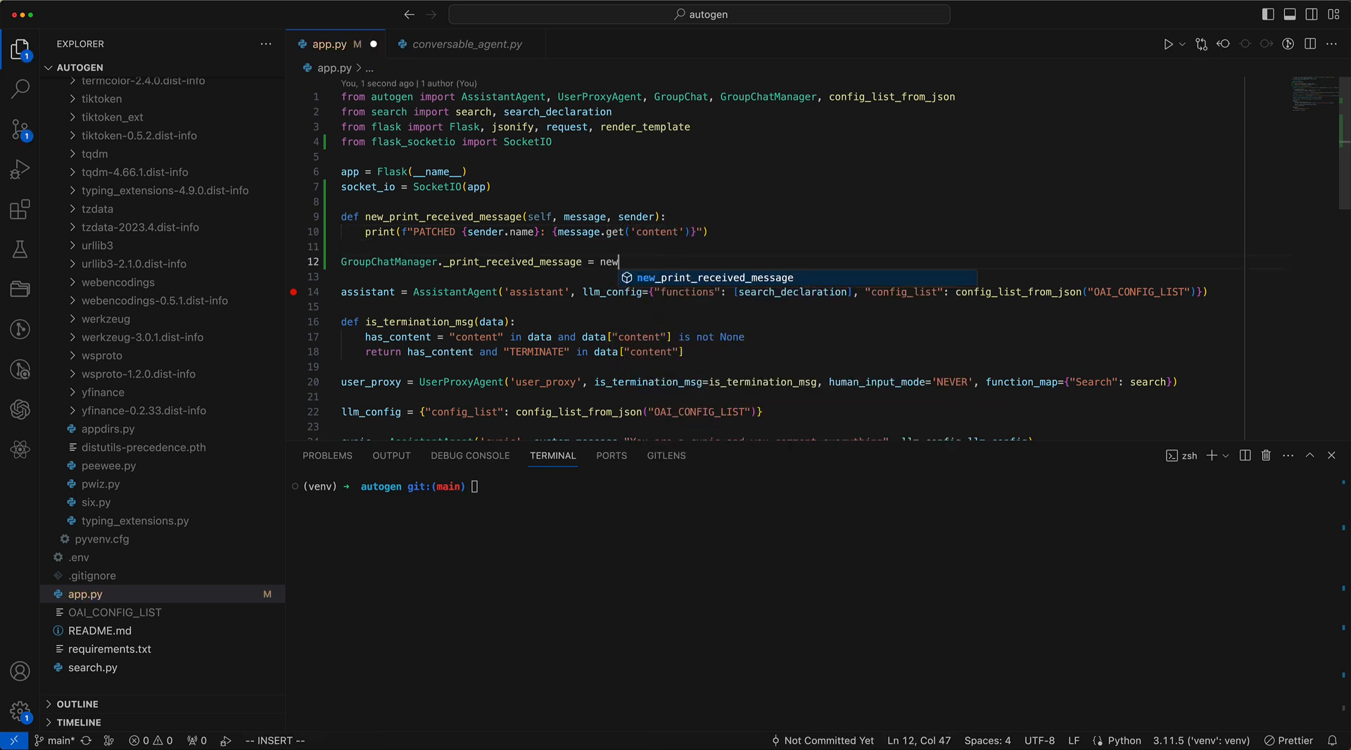
{"action": "key", "text": "Tab"}
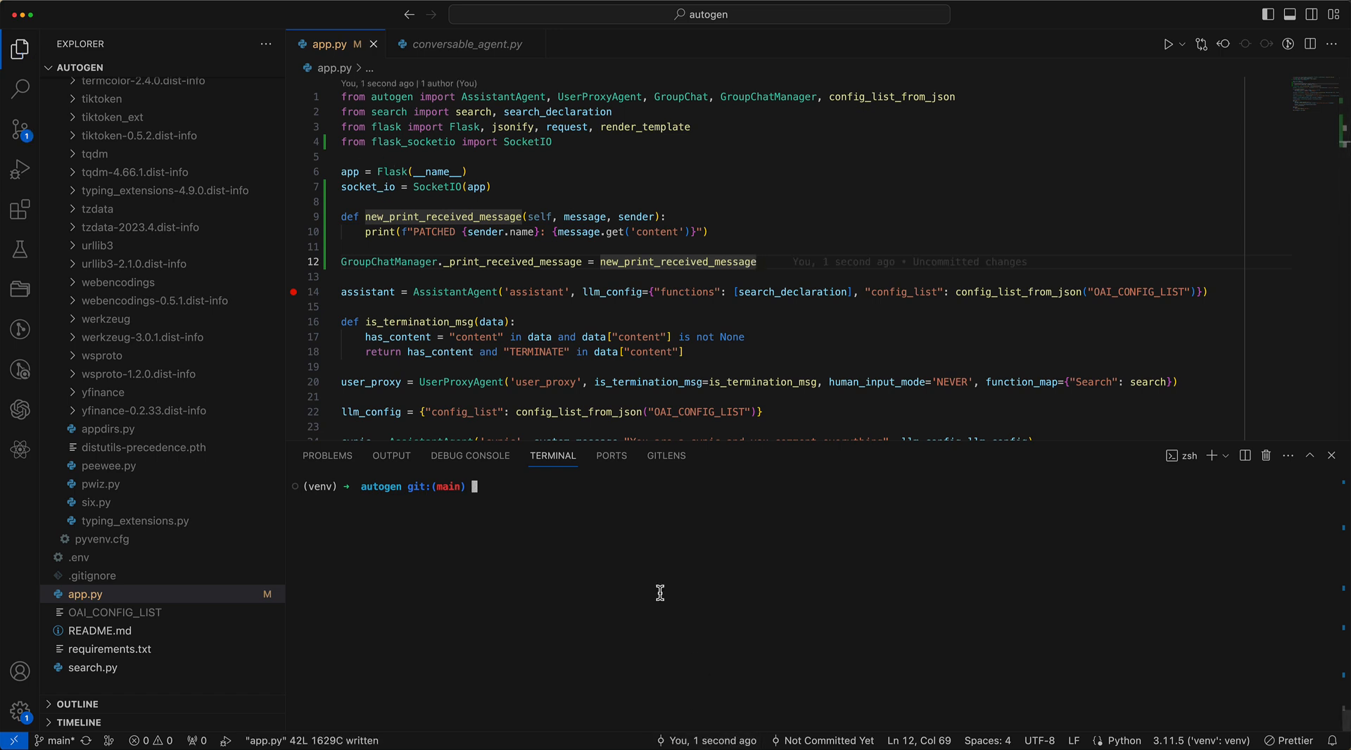
Step: Run python app.py, then add the Socket.IO client script to index.html's head
{"action": "type", "text": "python app.py"}
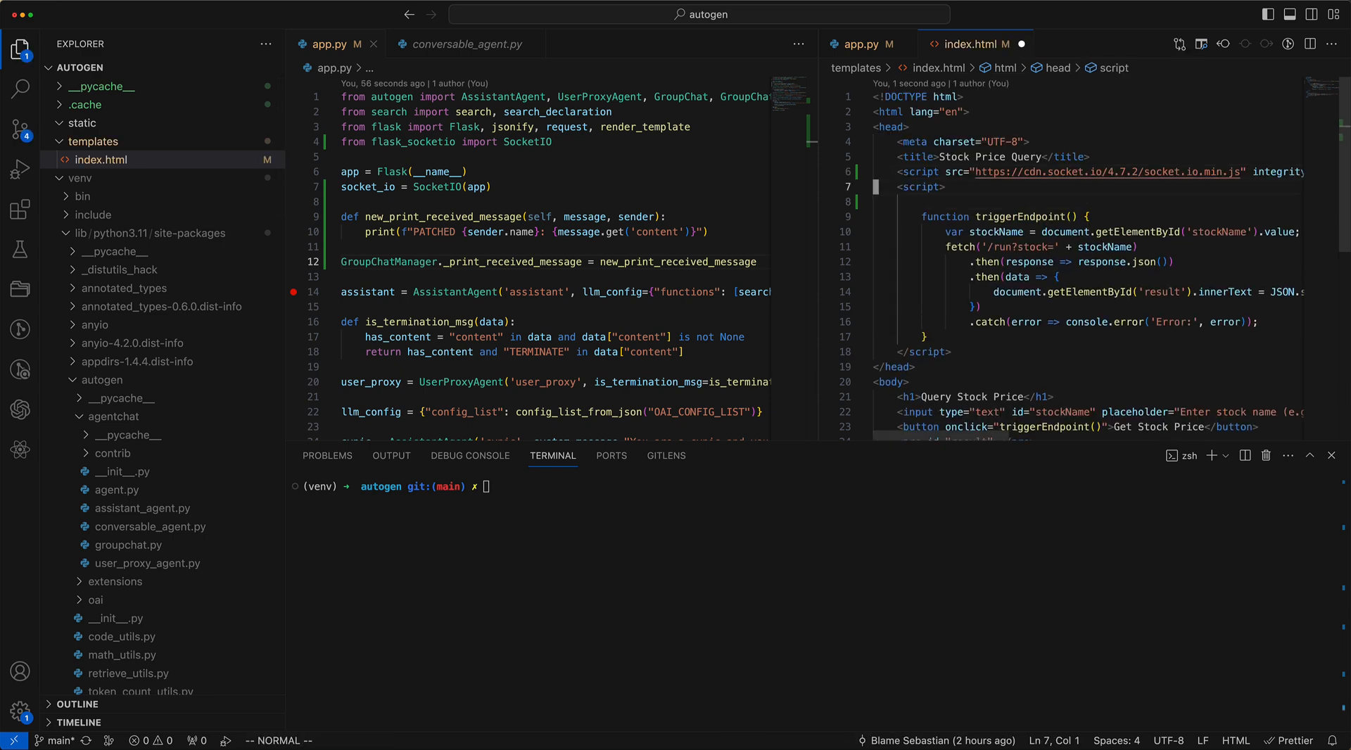
Step: Connect const socket = io() and register a socket.on('message') handler in index.html
{"action": "type", "text": "const"}
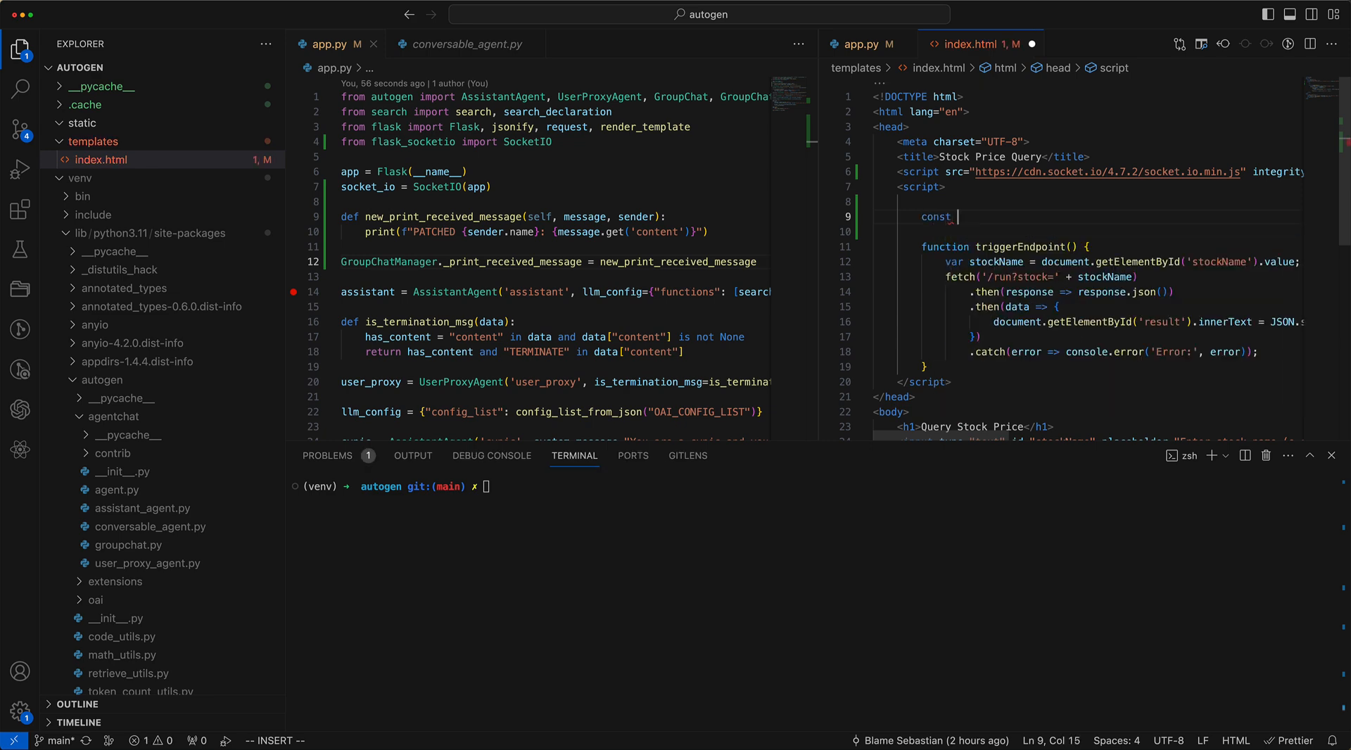
{"action": "type", "text": "socket = io()"}
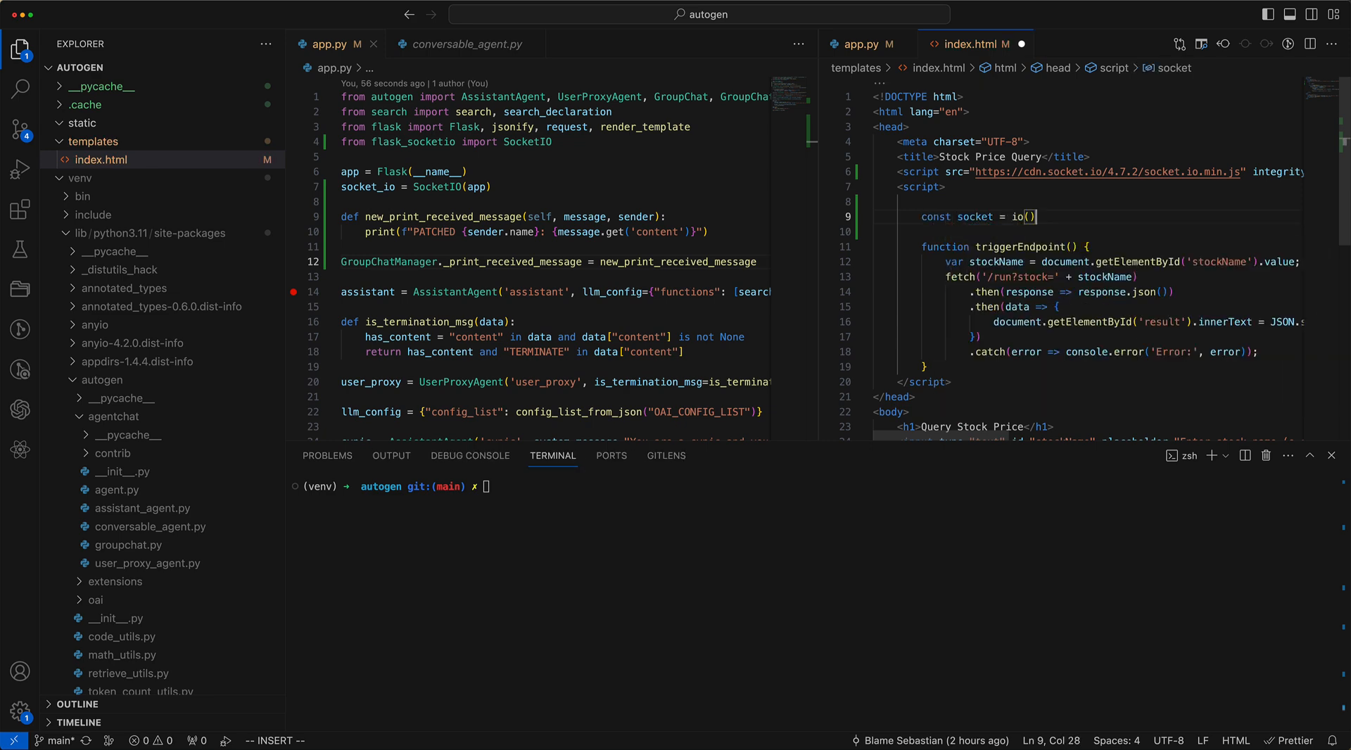
{"action": "type", "text": "socket.on('message',"}
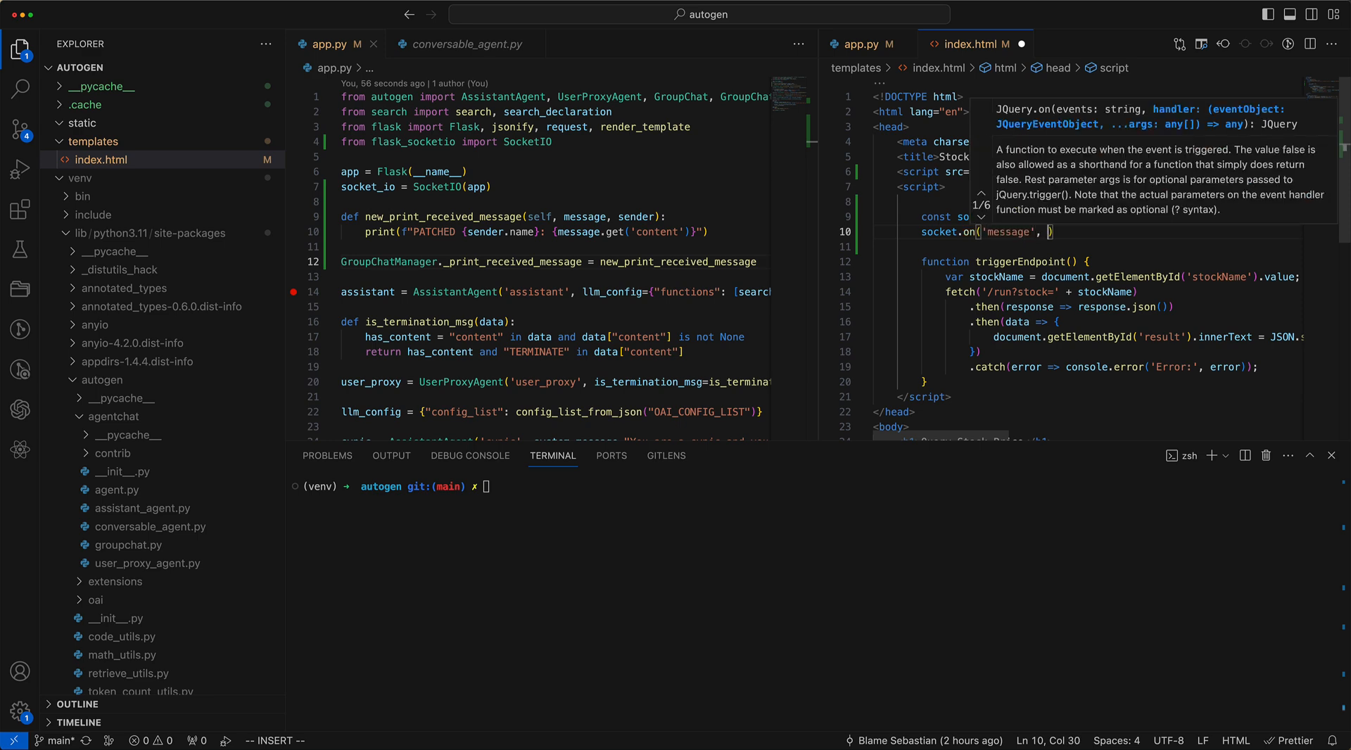
{"action": "type", "text": "function()"}
{"action": "type", "text": "const ne"}
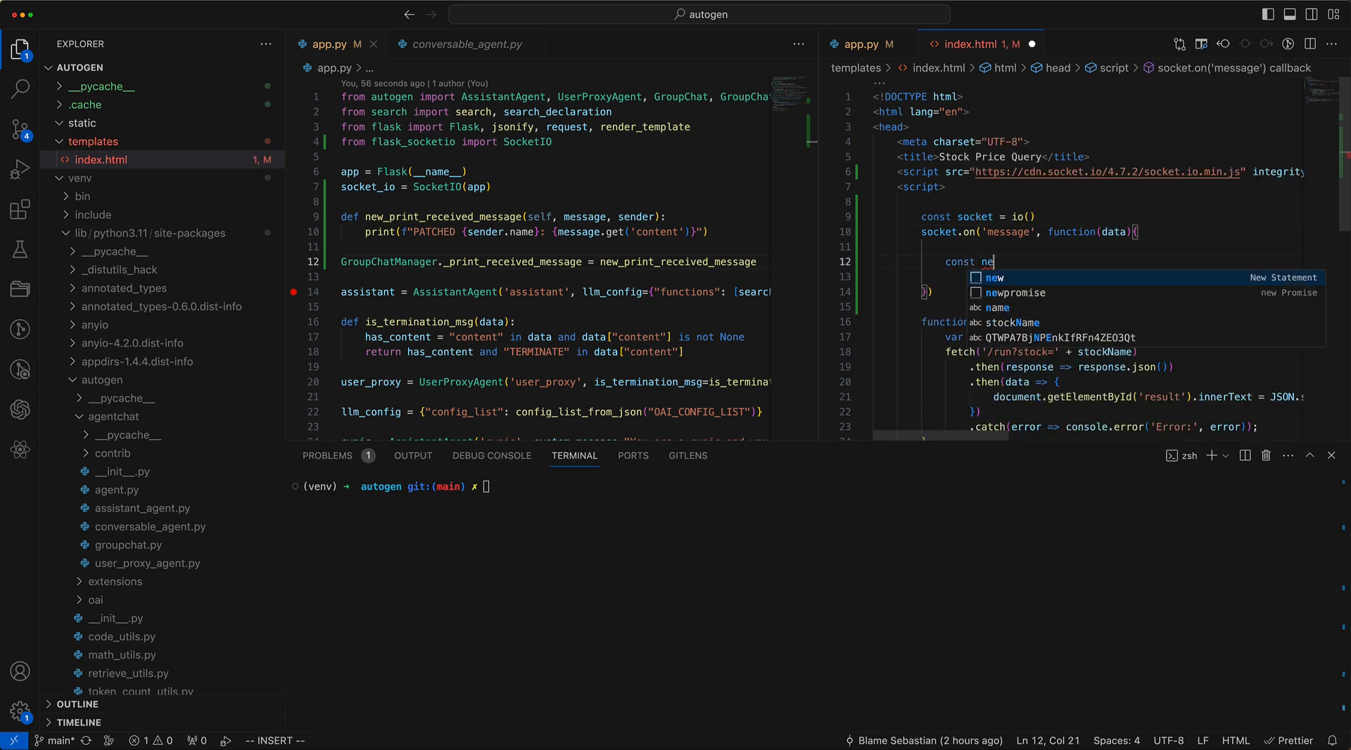
Step: Create a div with data.sender + ': ' + data.content and append it to #result
{"action": "type", "text": "wDiv = document.c"}
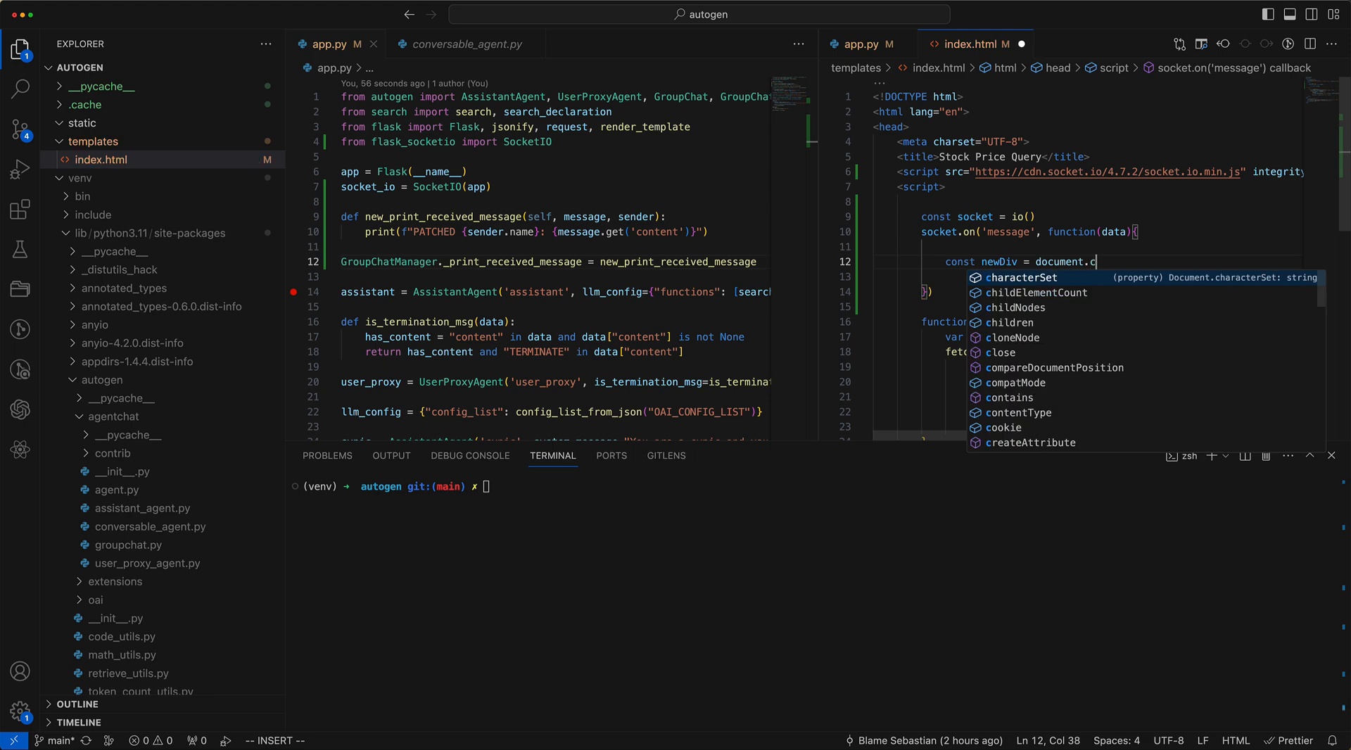
{"action": "type", "text": "reateElement('div')"}
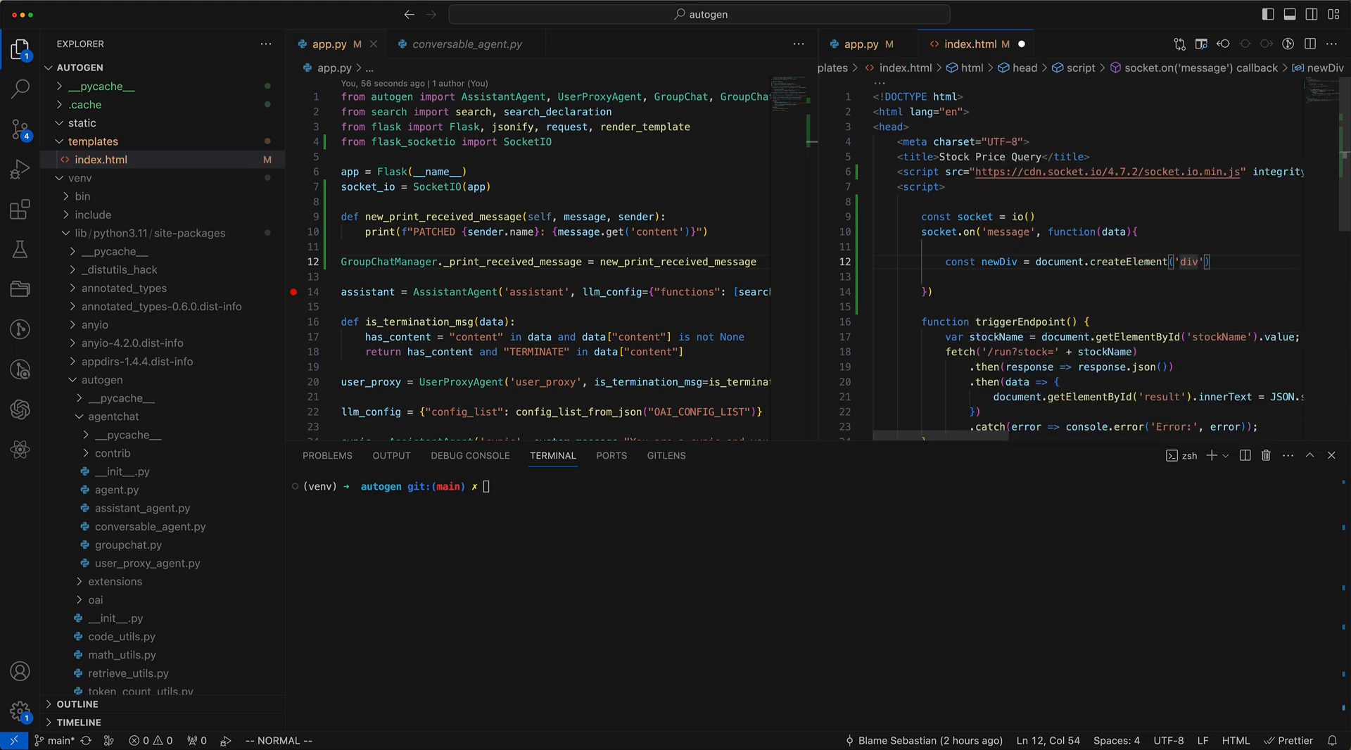
{"action": "type", "text": "newDiv.te"}
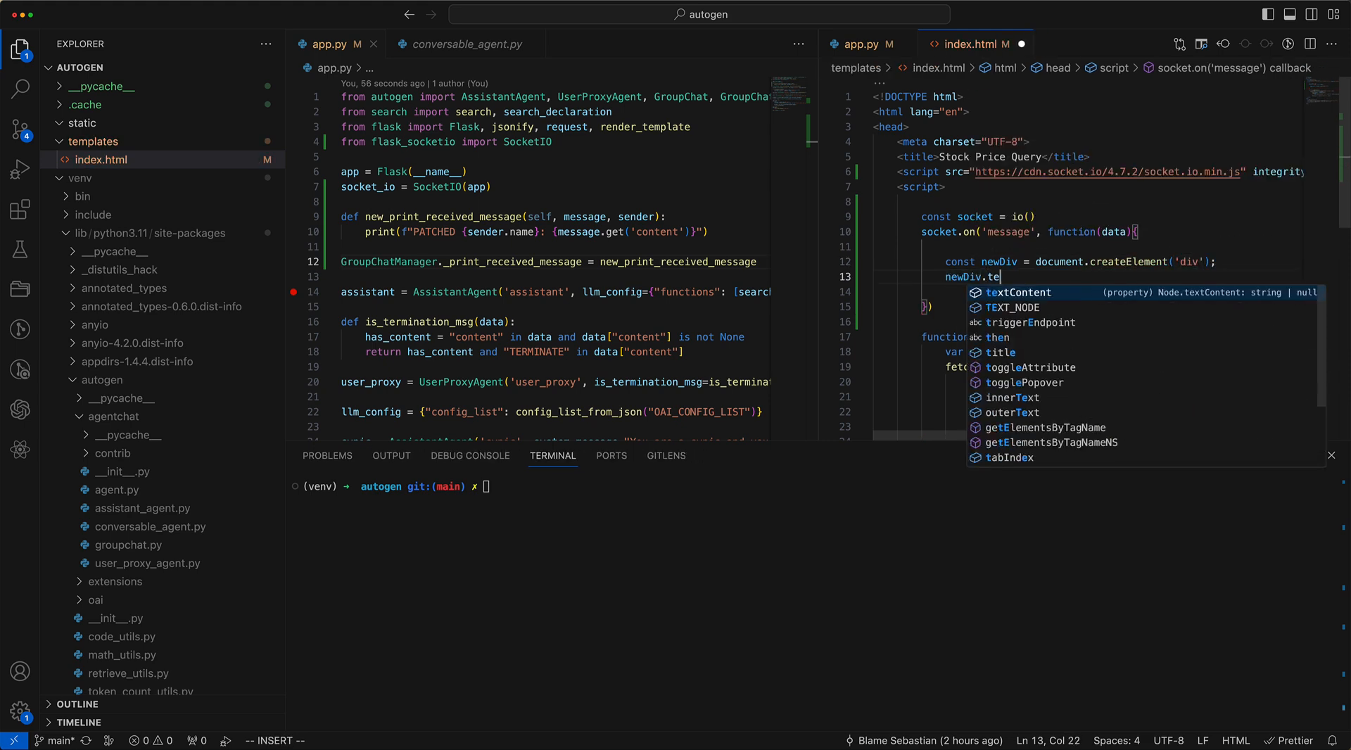
{"action": "type", "text": "xtContent = data.sender + \""}
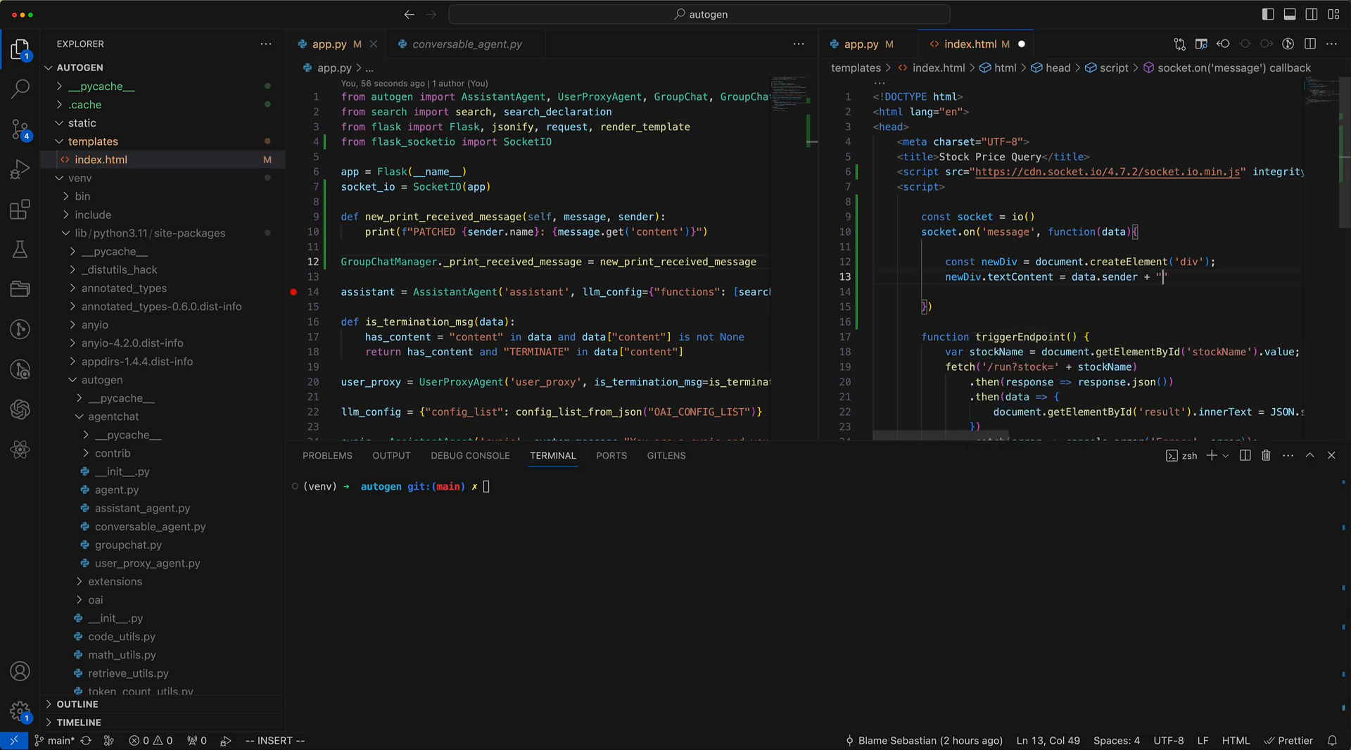
{"action": "type", "text": ": \" + data.content;"}
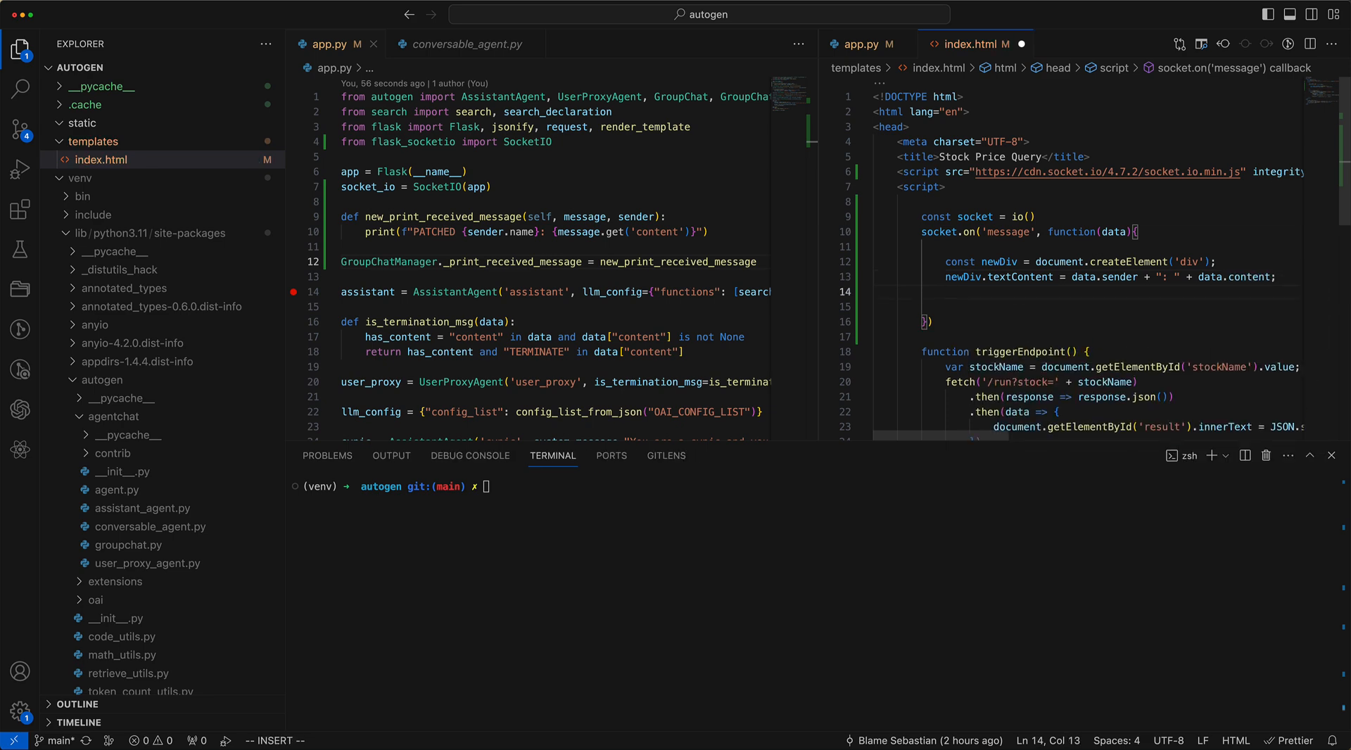
{"action": "type", "text": "document.getElementById('result')."}
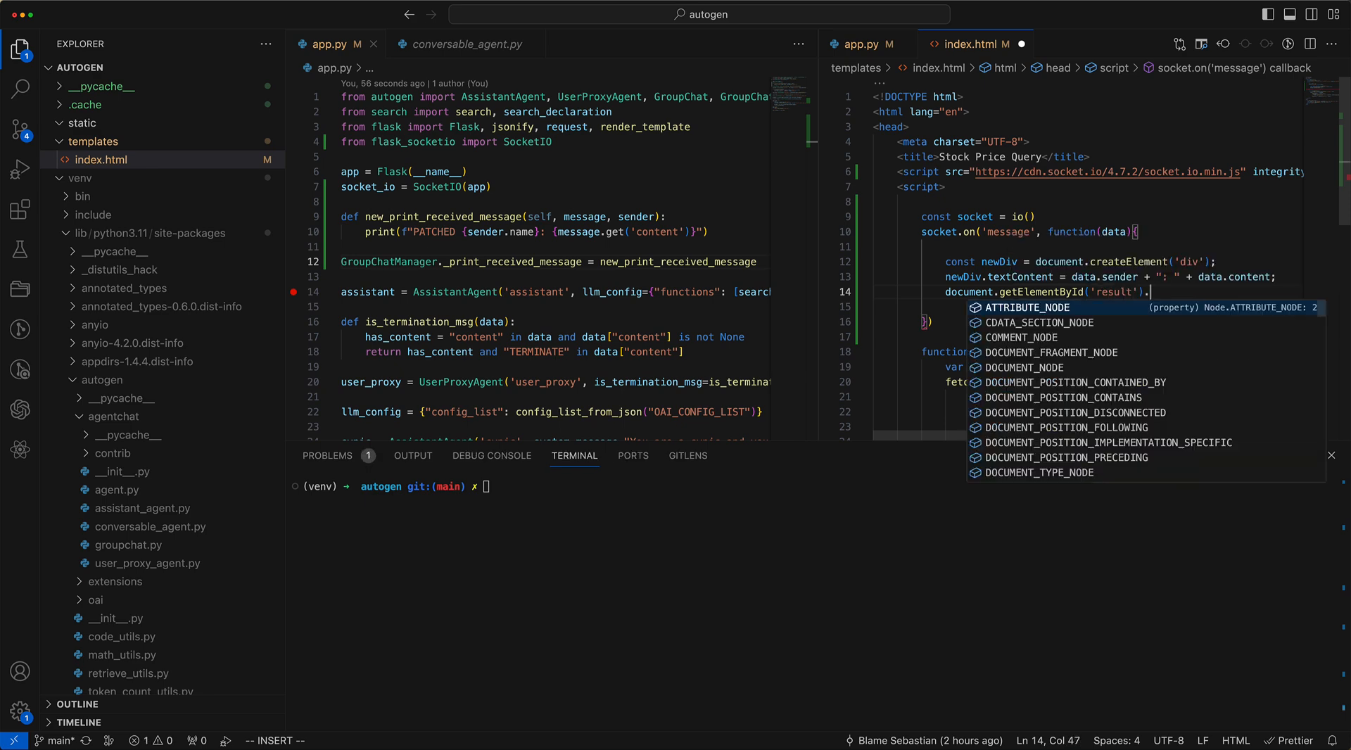
{"action": "type", "text": "appendChild(newDiv"}
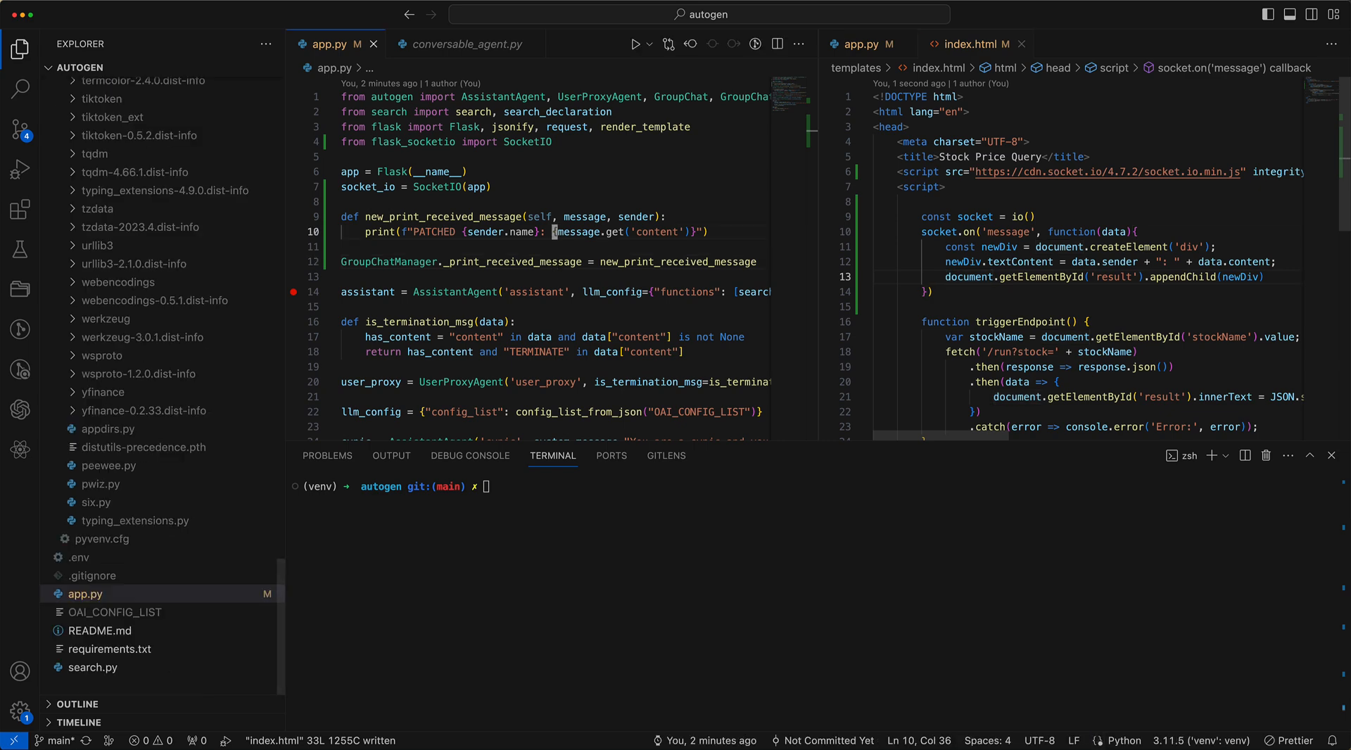
Step: Emit a 'message' event with sender.name and content from the patched handler, then clear and rerun the app
{"action": "type", "text": "socket_io"}
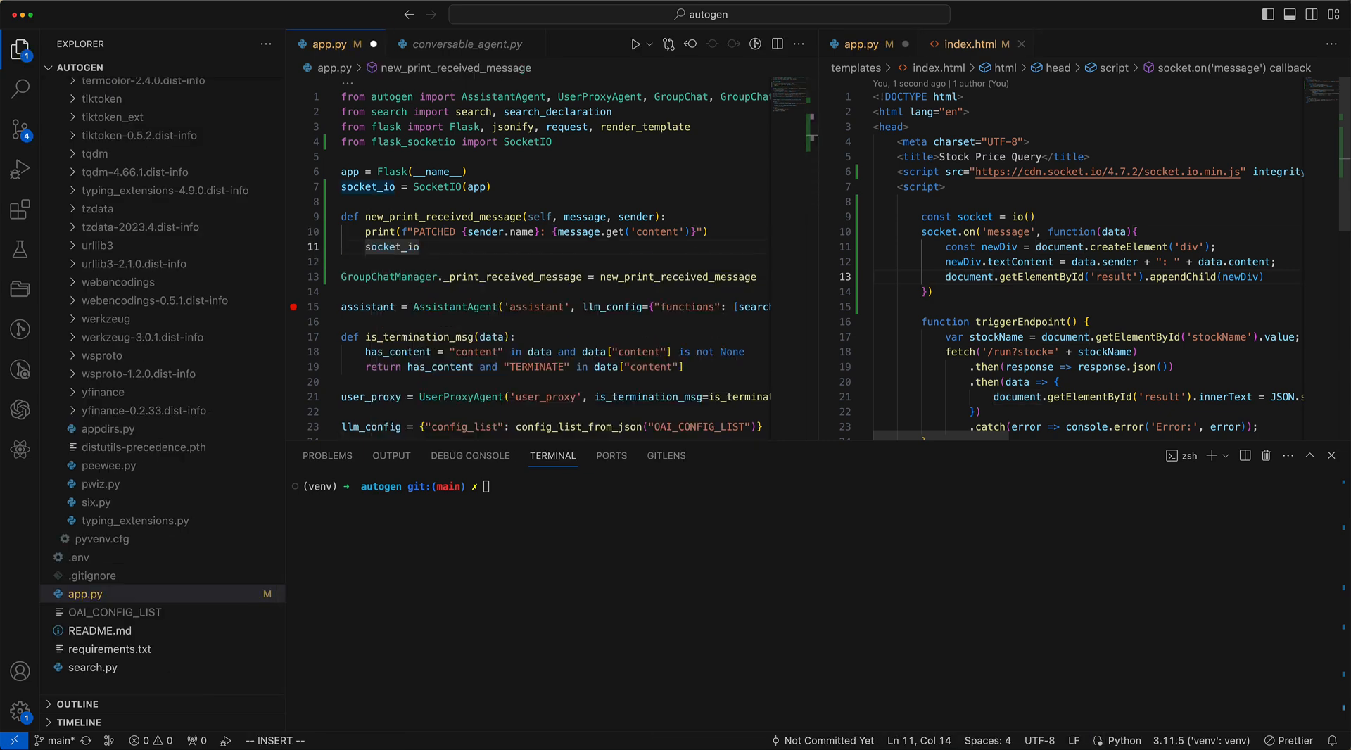
{"action": "type", "text": "."}
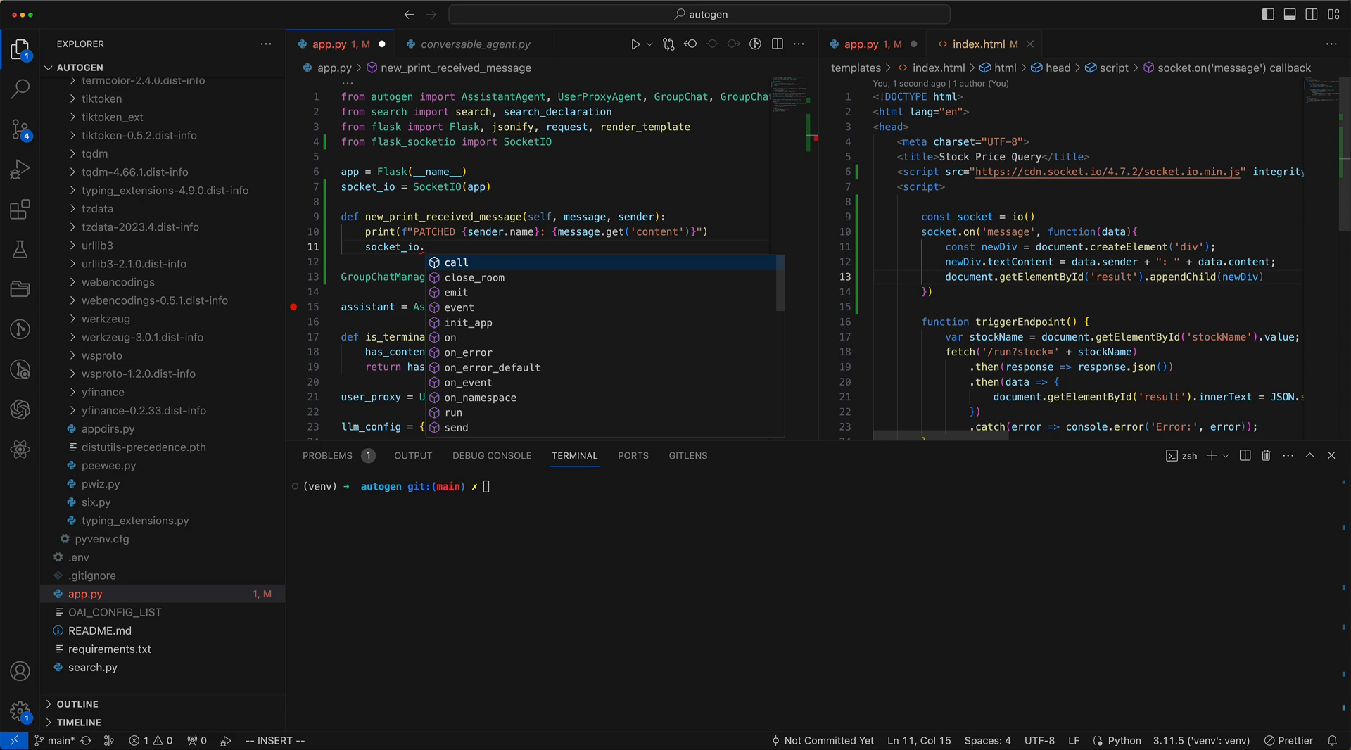
{"action": "type", "text": "emit"}
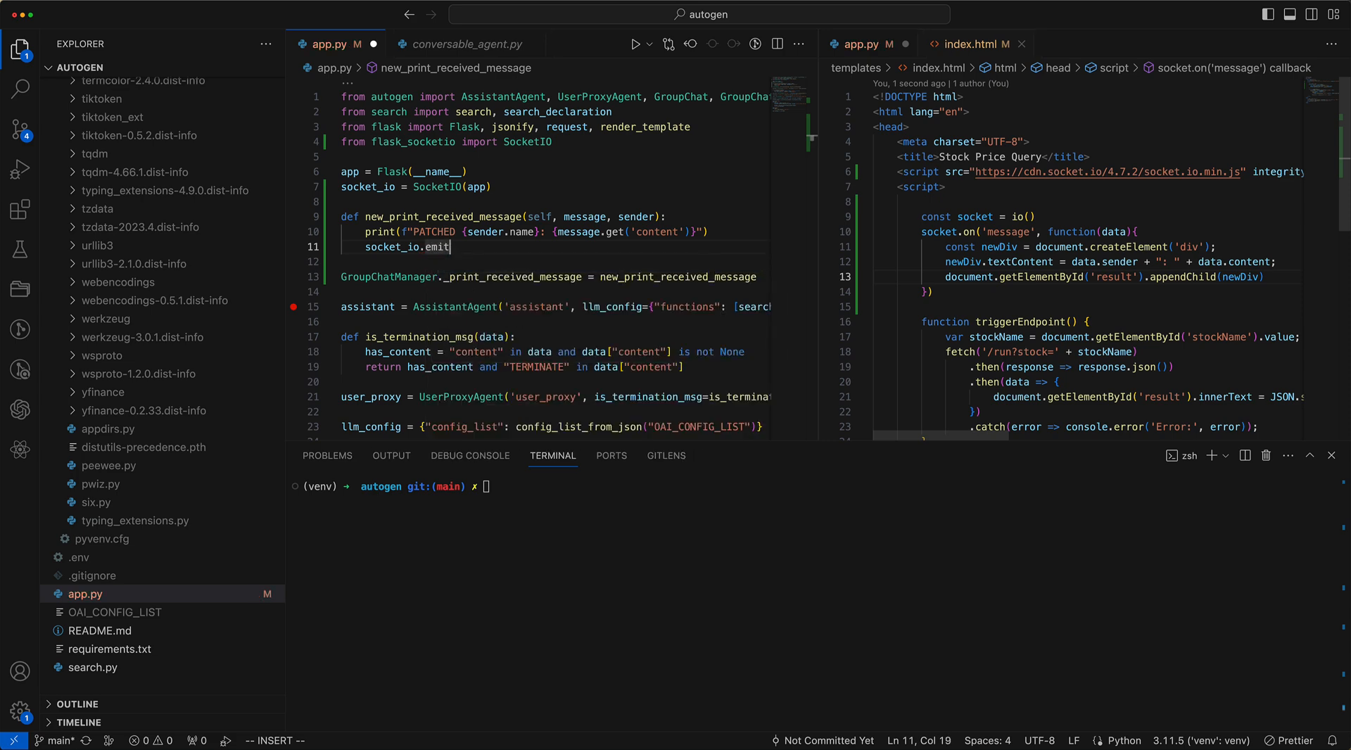
{"action": "type", "text": "('message',"}
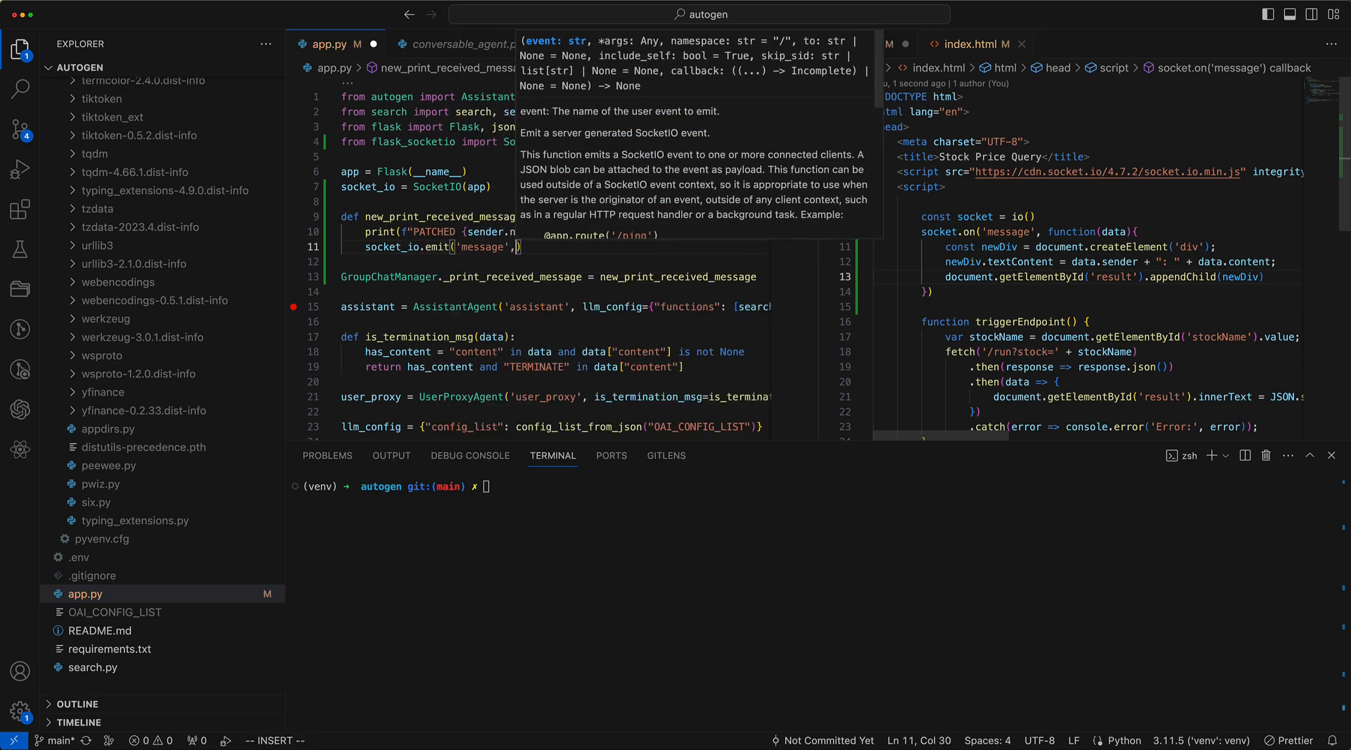
{"action": "type", "text": "{\"\"}"}
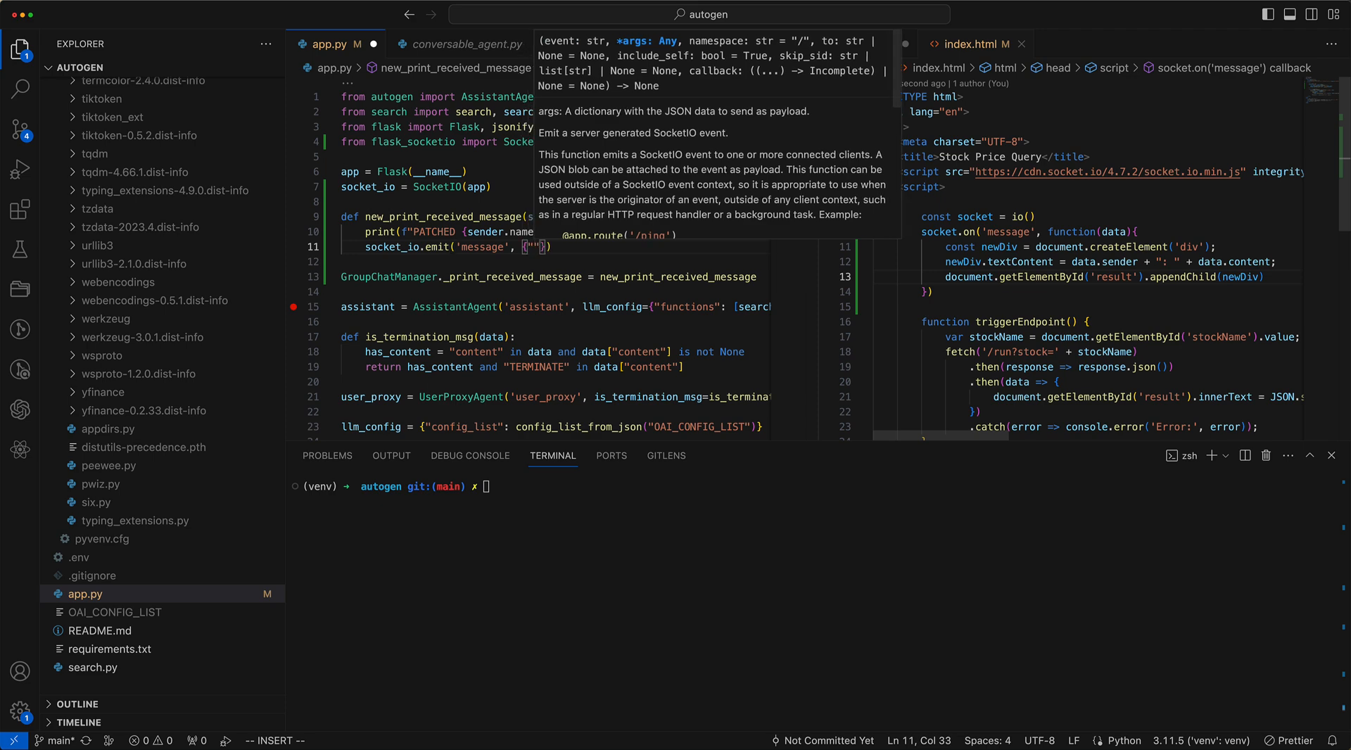
{"action": "type", "text": "\"sender\":"}
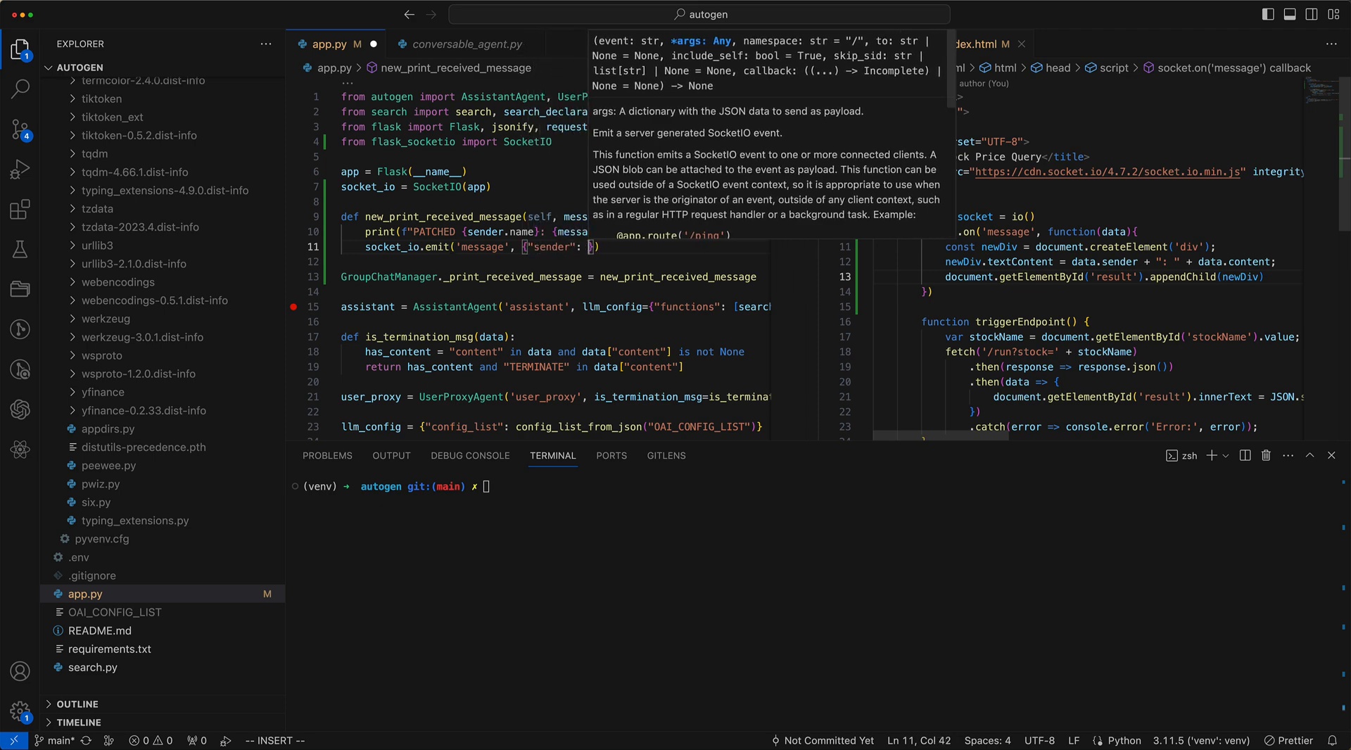
{"action": "type", "text": "sender"}
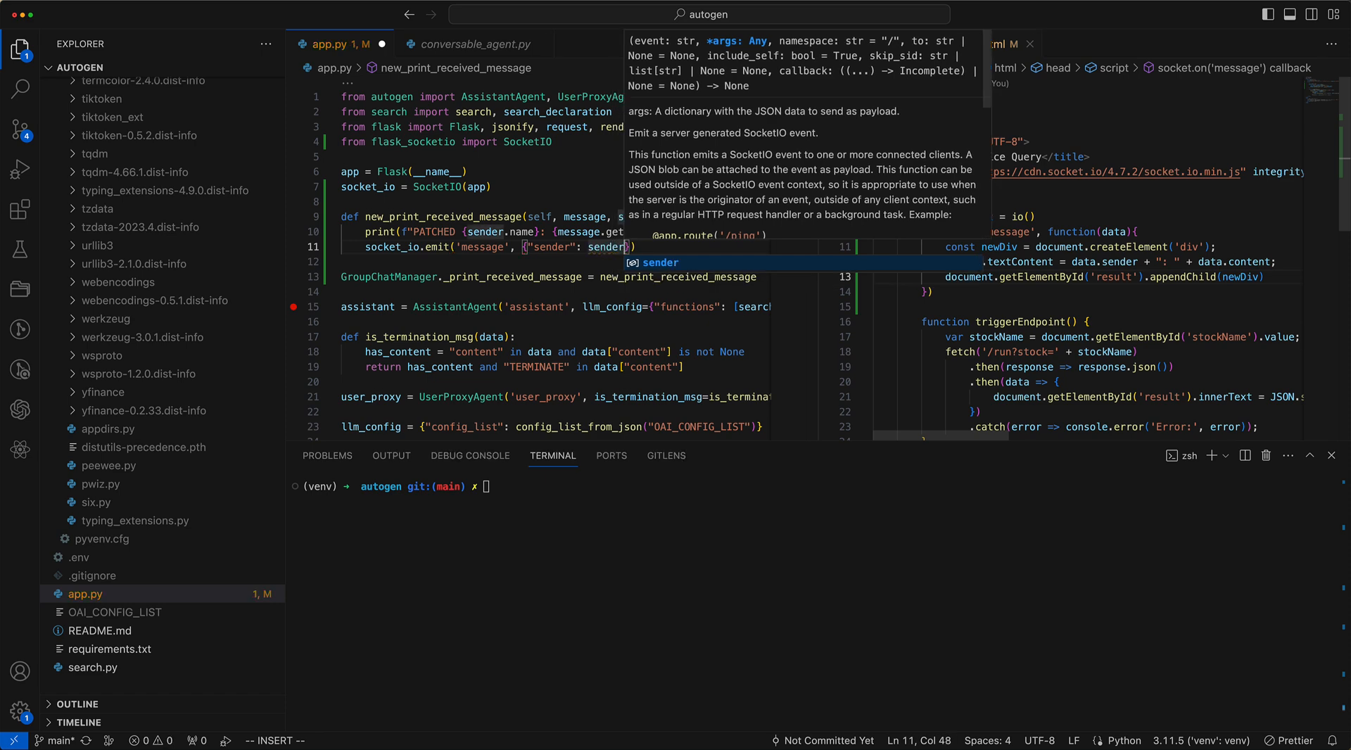
{"action": "type", "text": ".name, \"content\": message"}
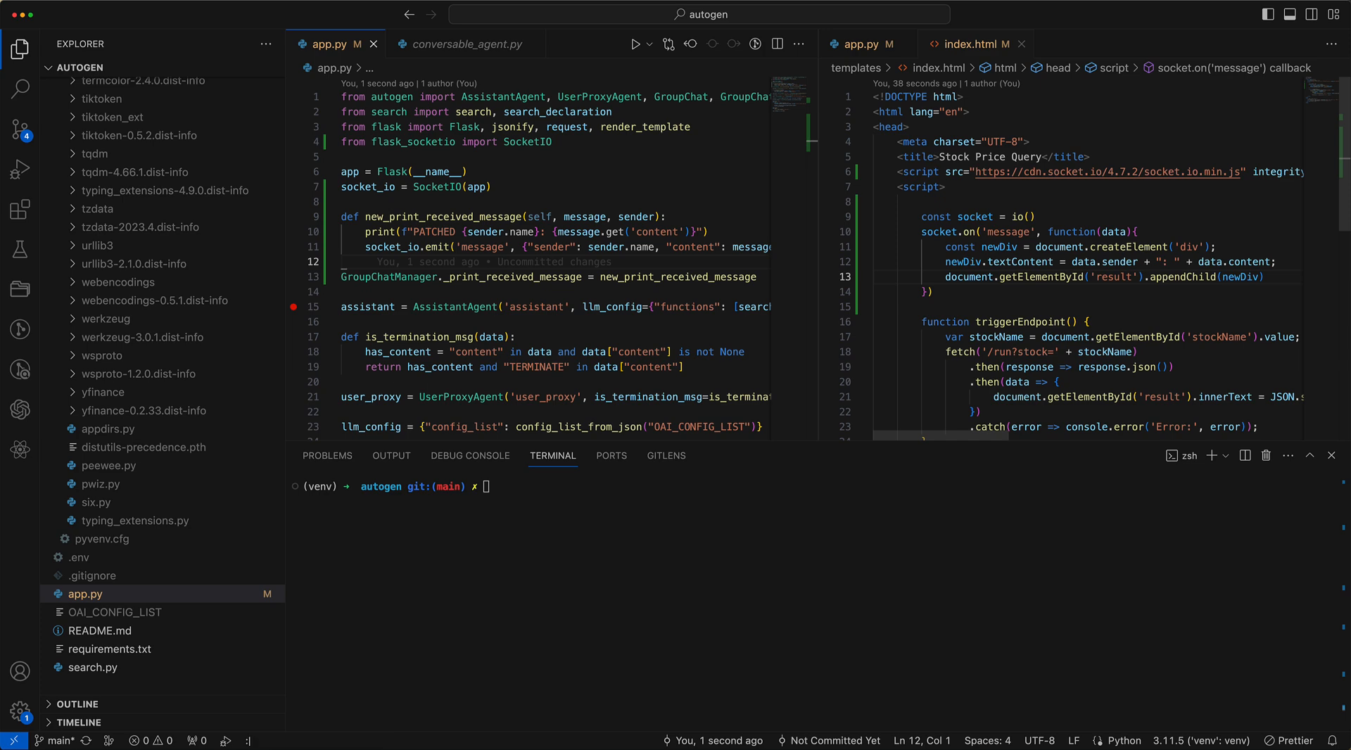
{"action": "type", "text": "clear"}
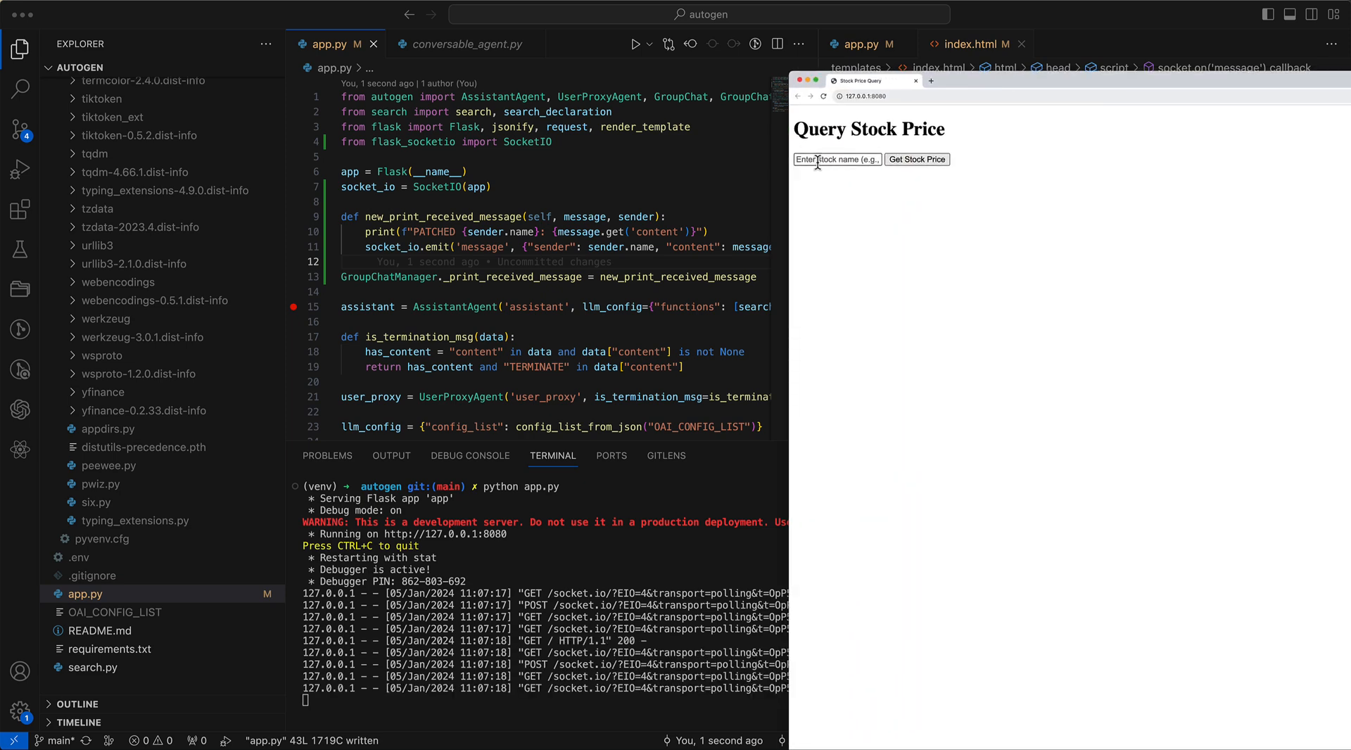
Step: Query nvidia and then Tesla to watch agent messages stream in live as cards
{"action": "type", "text": "nvidia"}
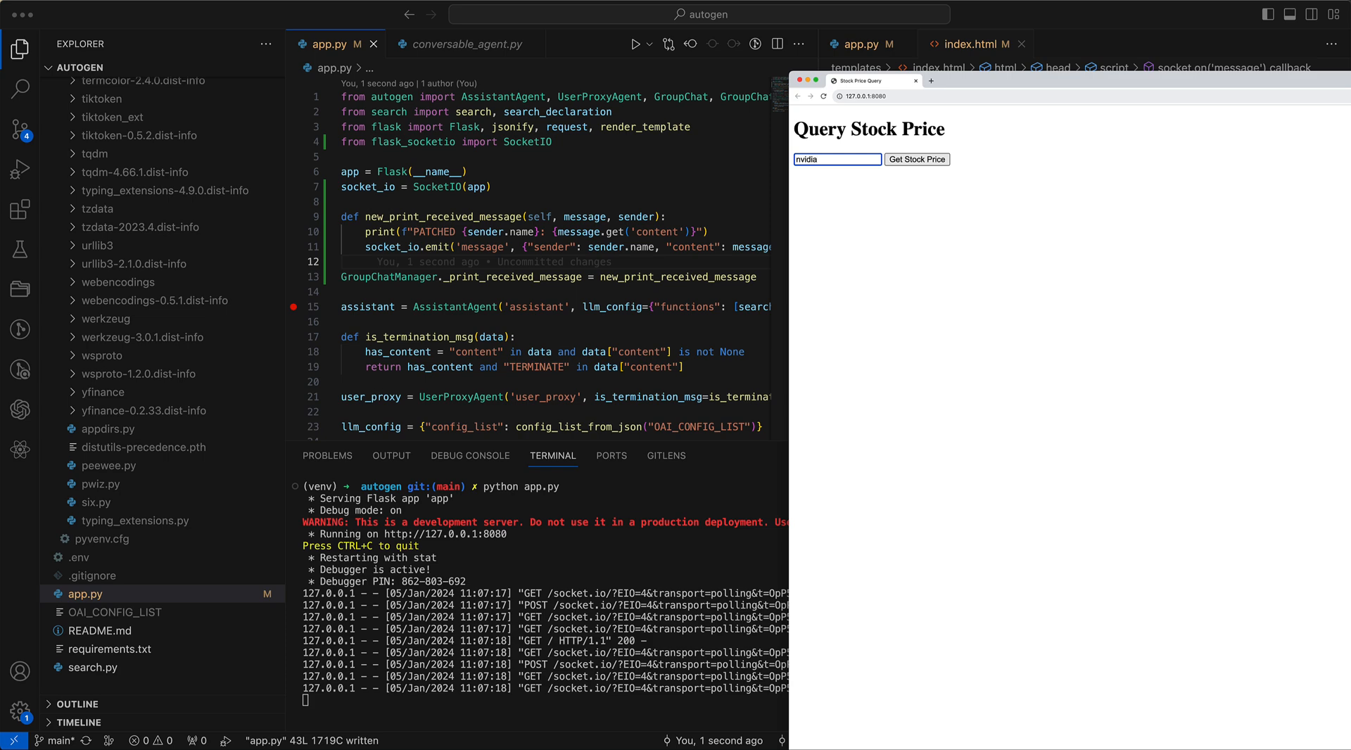
{"action": "left_click", "coordinate": [917, 159]}
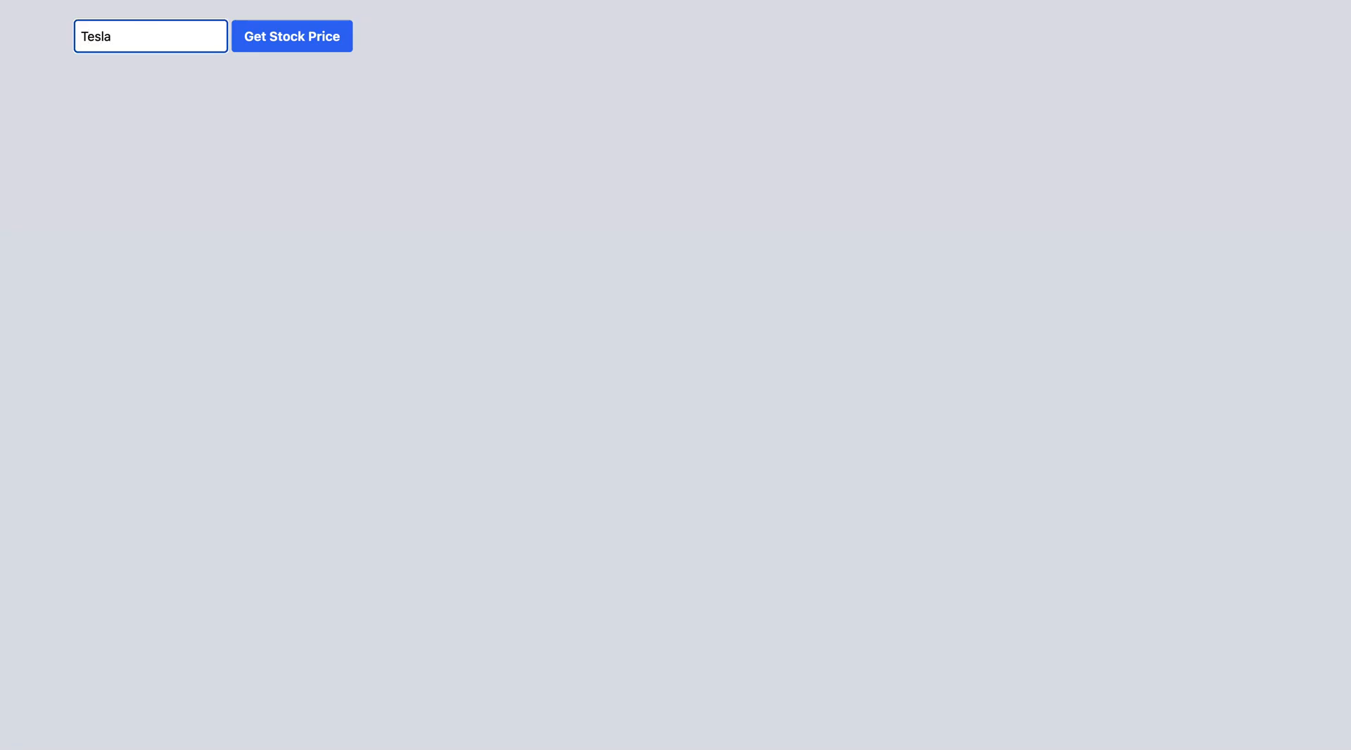
{"action": "left_click", "coordinate": [291, 36]}
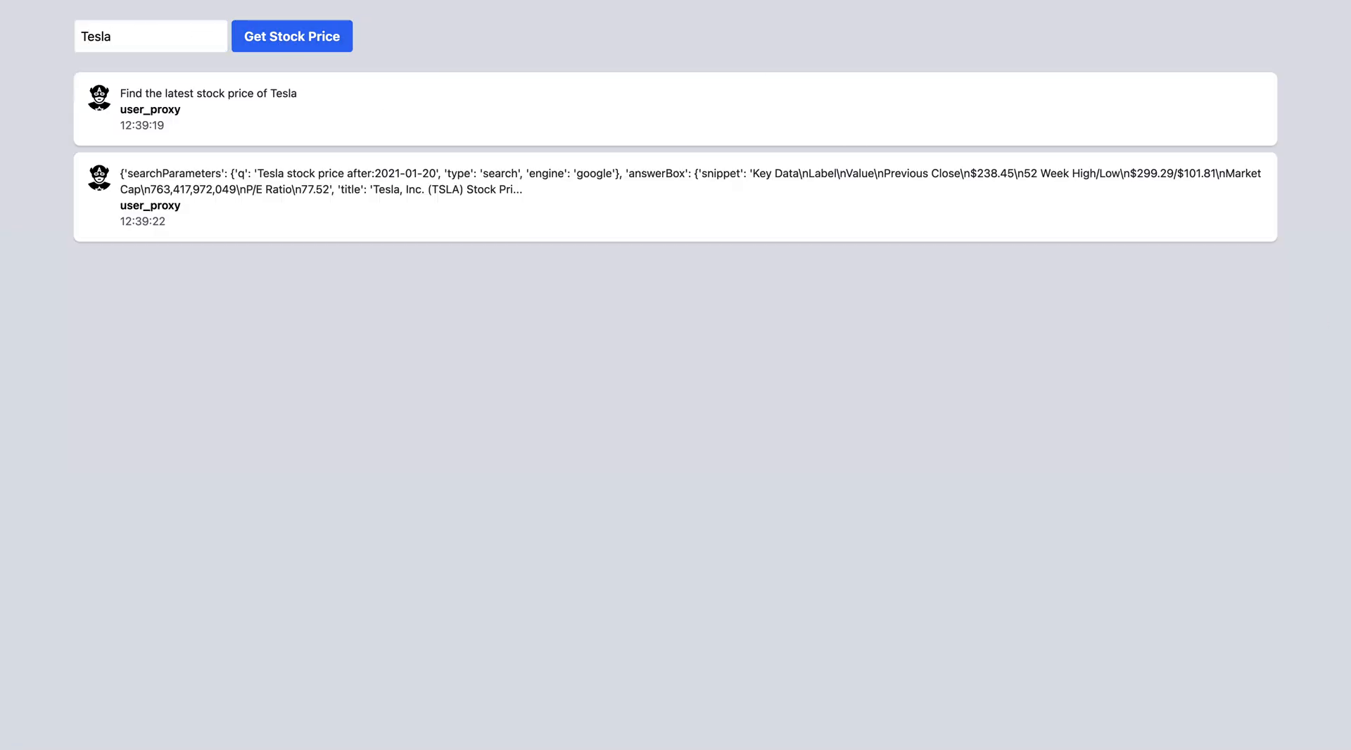